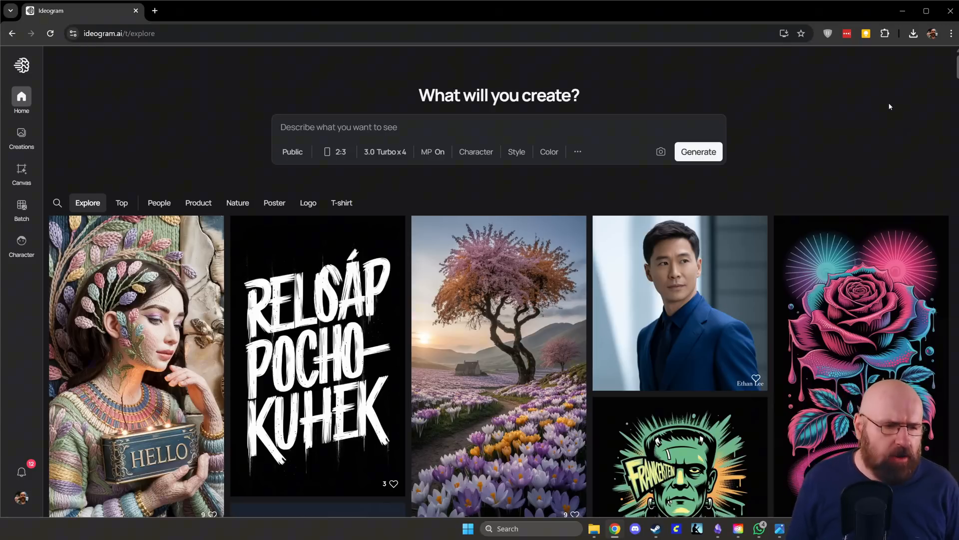
Scroll the details panel to read the teddy bear image's prompt, Magic Prompt and remix parent.
scroll(down, 3)
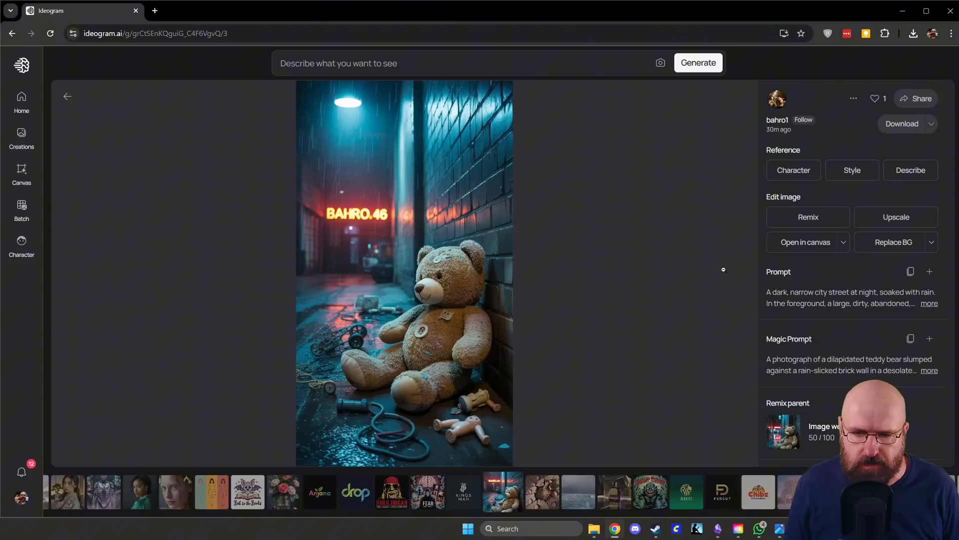
scroll(down, 3)
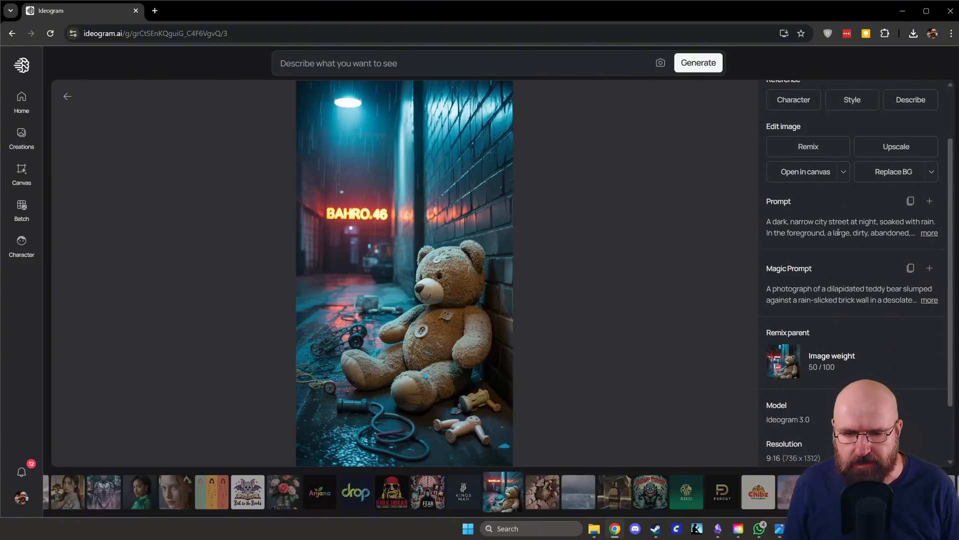
scroll(down, 3)
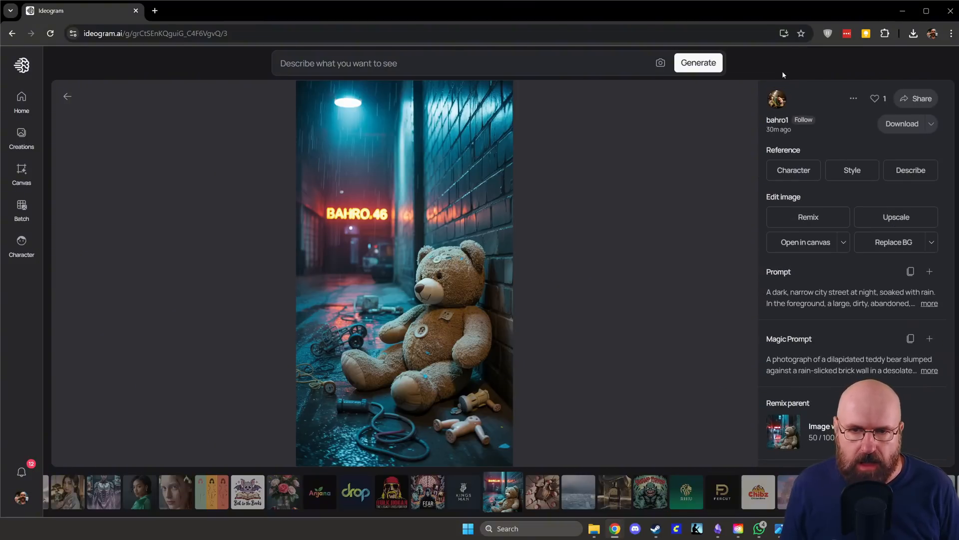
mouse_move(211, 62)
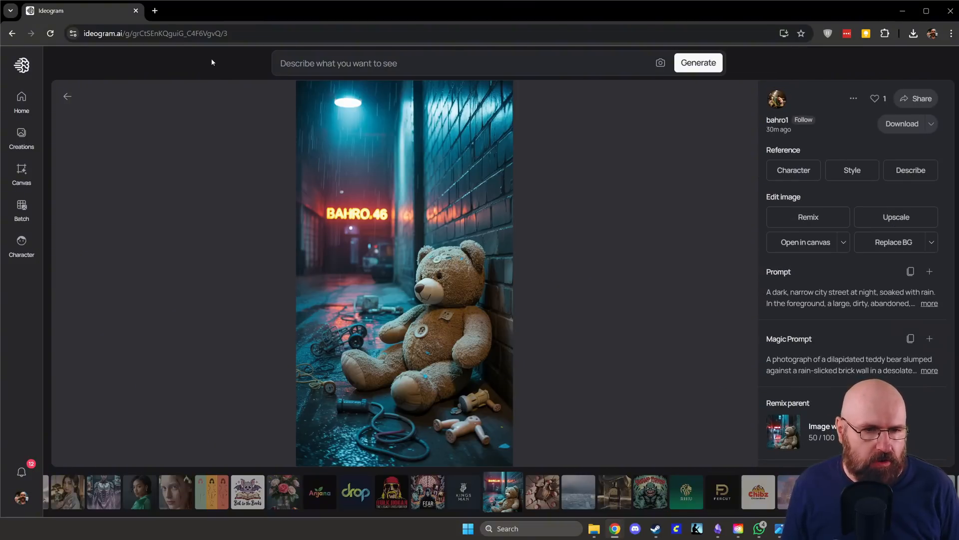
mouse_move(530, 339)
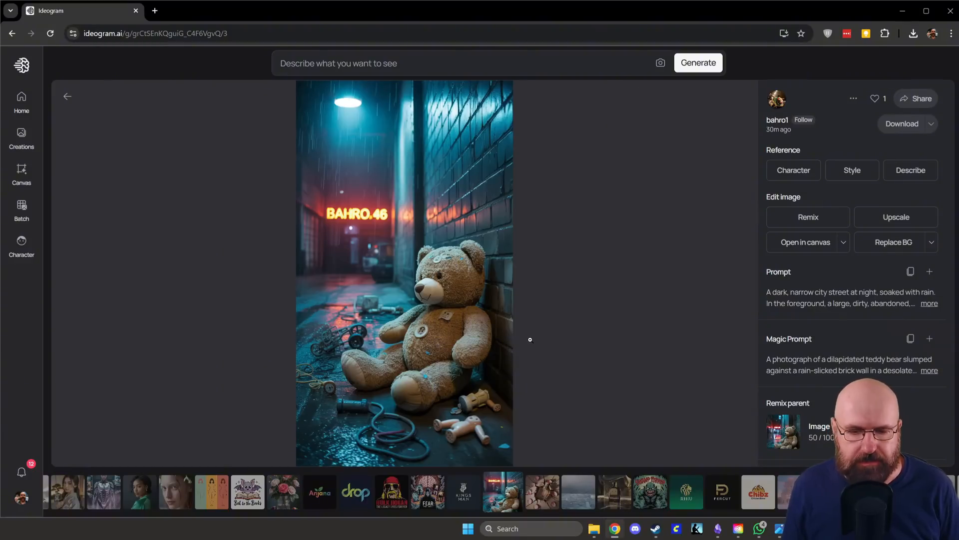
Leave the teddy bear image and return to the Explore feed.
click(68, 97)
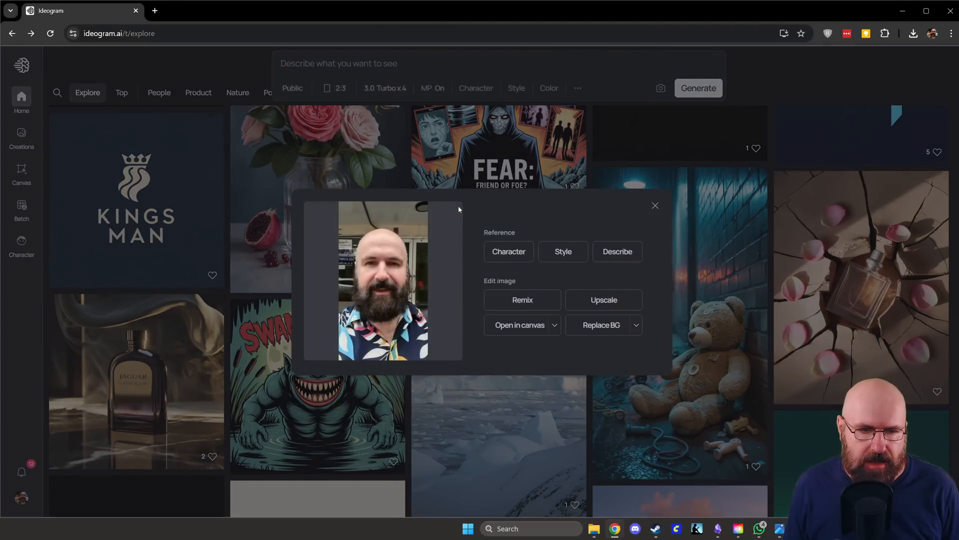
mouse_move(509, 252)
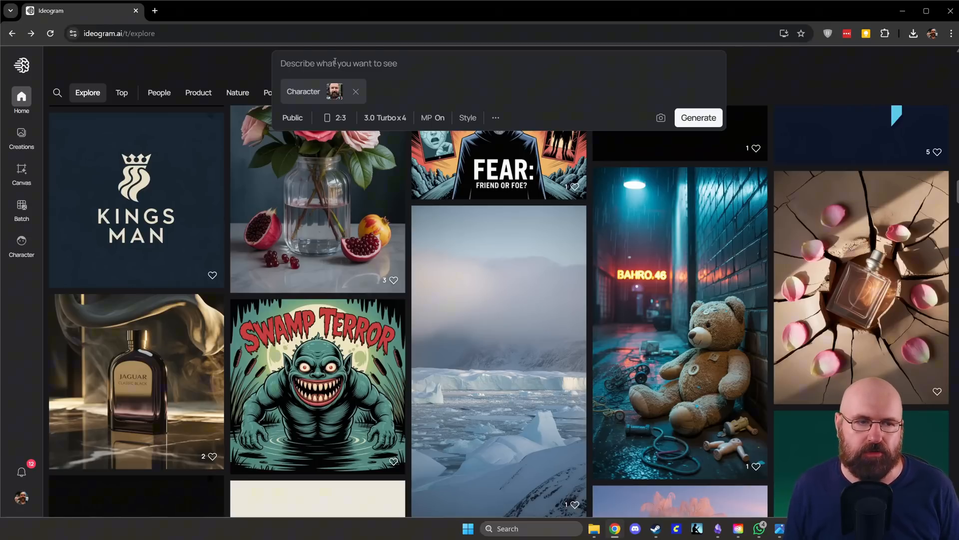
click(292, 117)
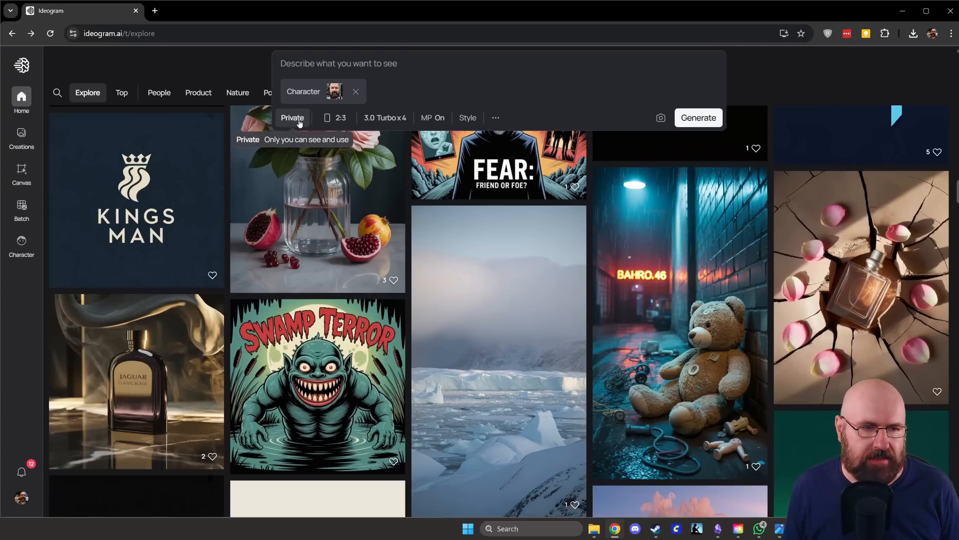
click(293, 117)
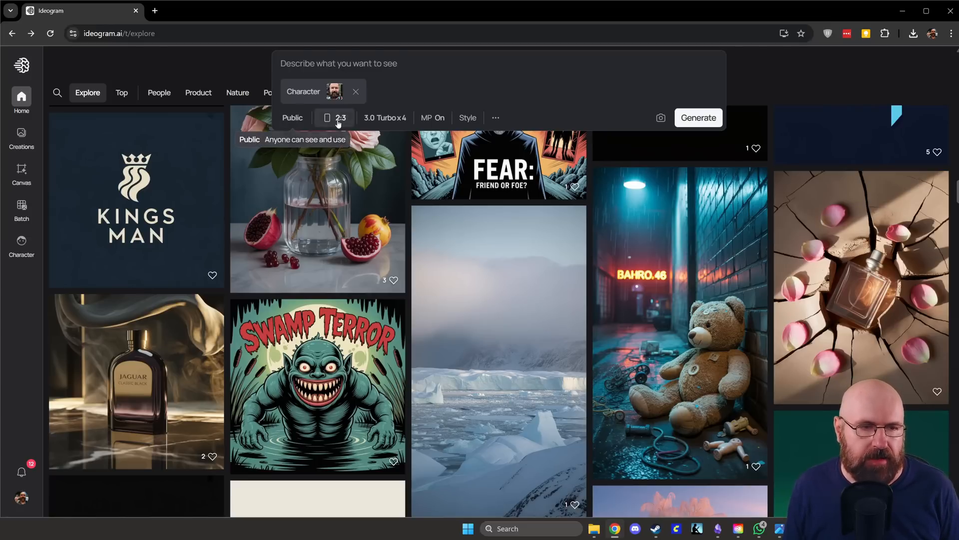
click(334, 118)
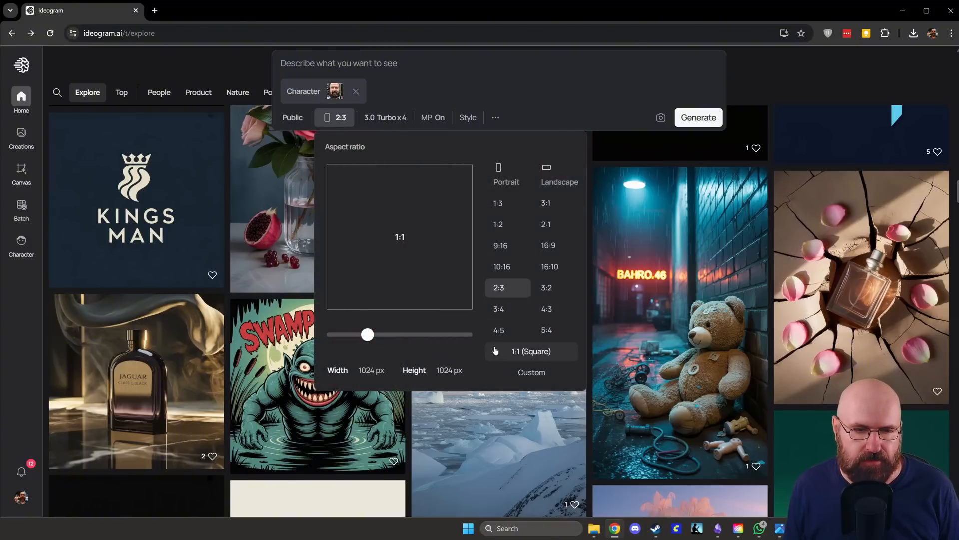
click(546, 203)
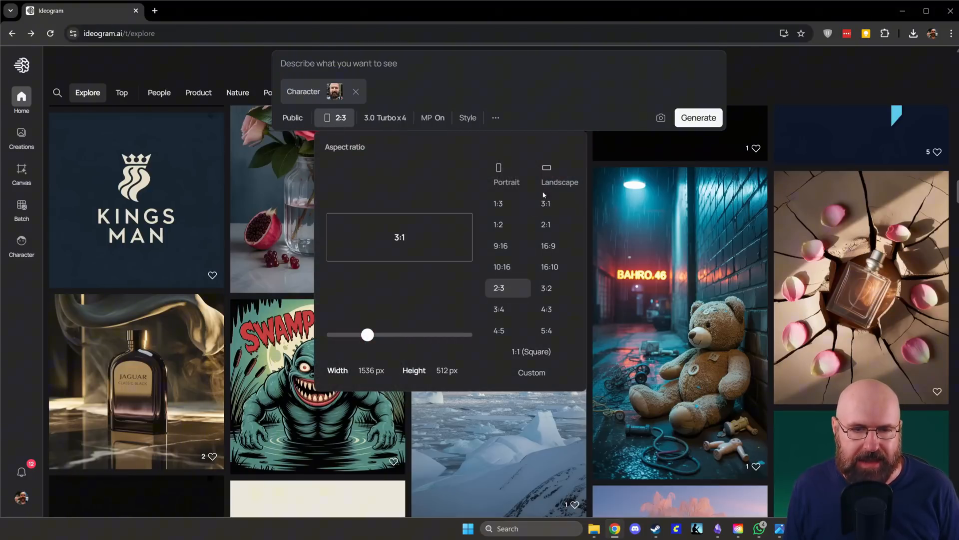
click(499, 309)
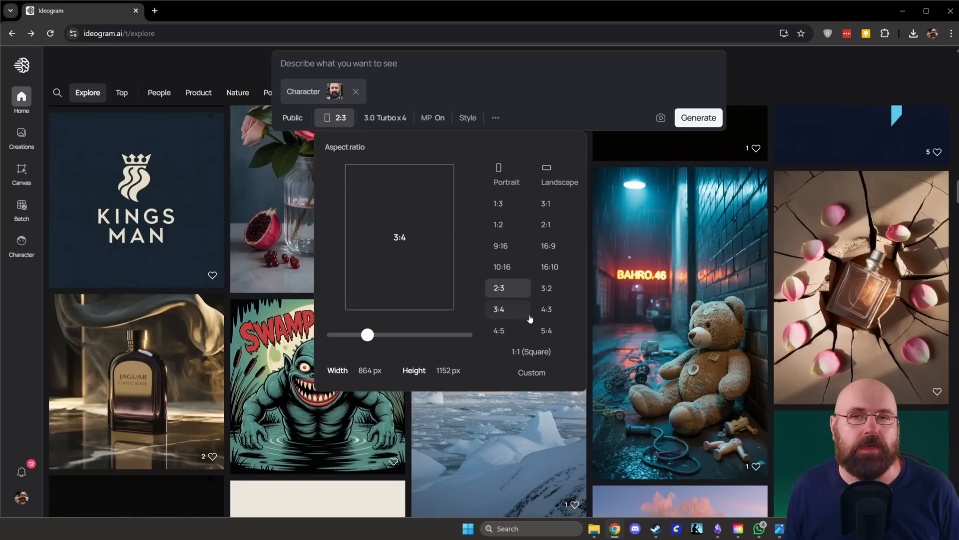
click(498, 330)
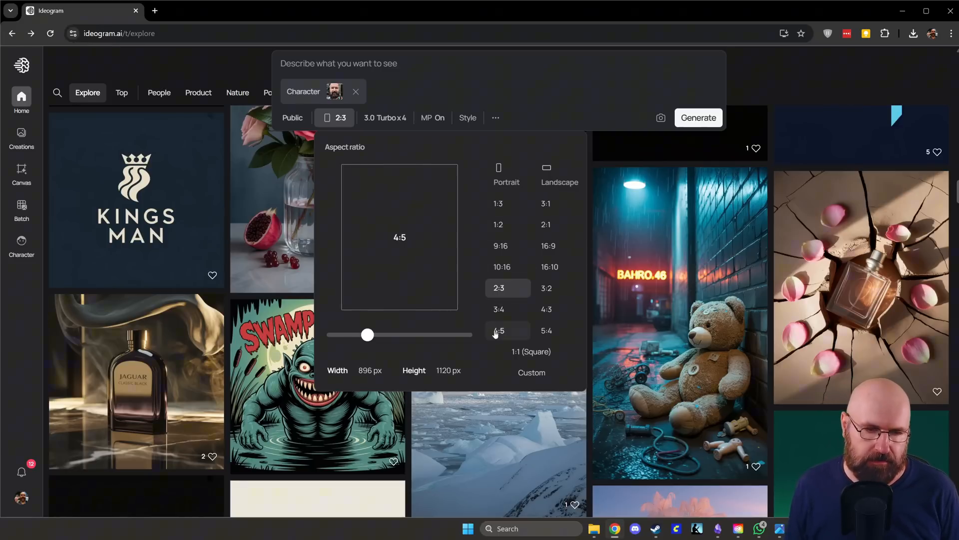
click(498, 309)
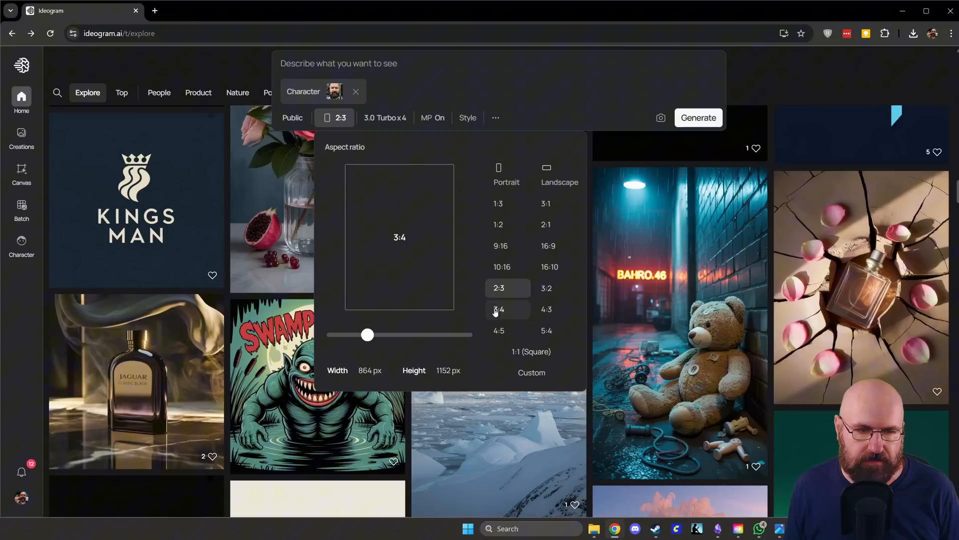
mouse_move(494, 322)
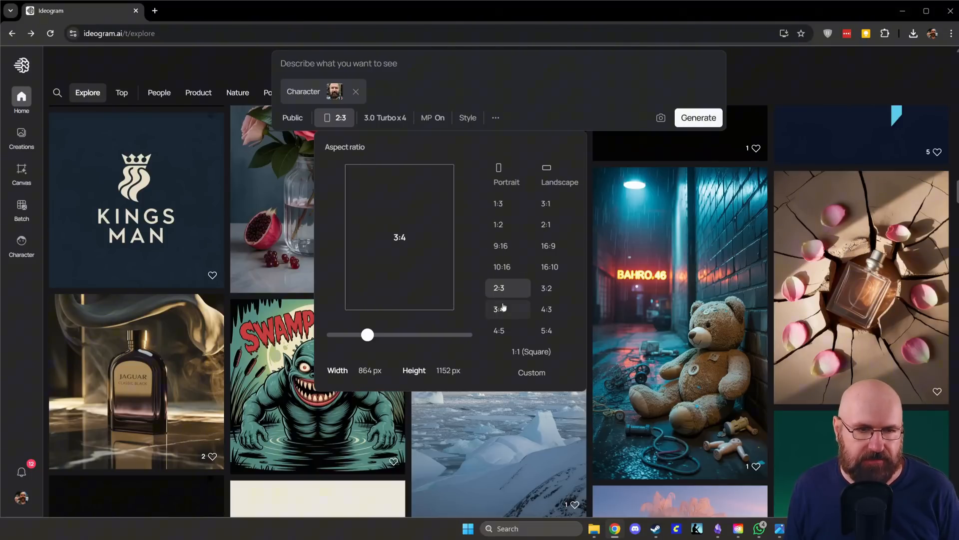
click(384, 117)
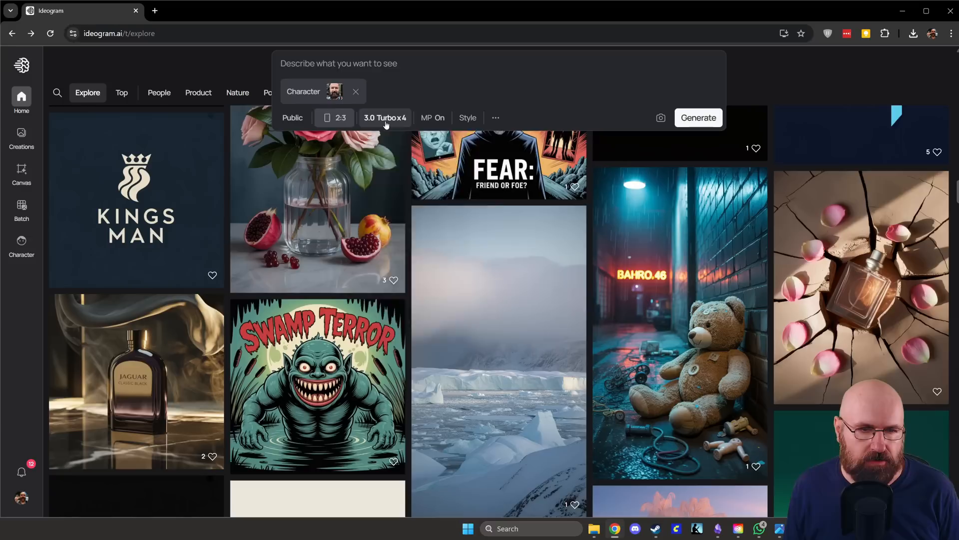
click(432, 118)
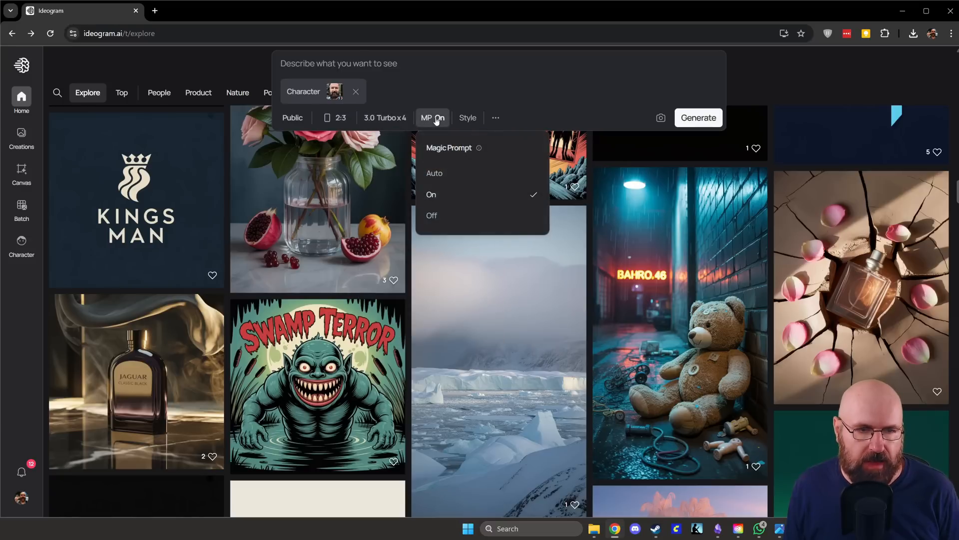
mouse_move(448, 203)
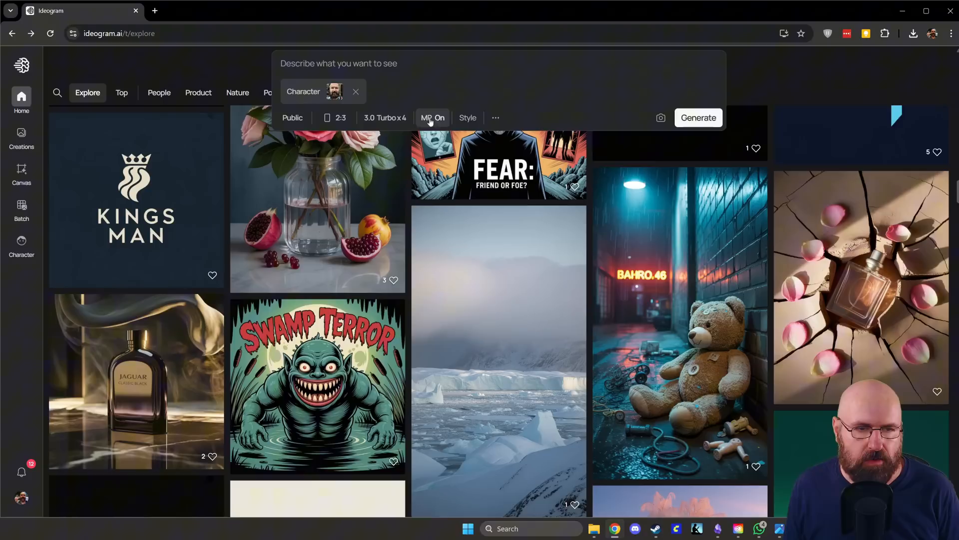
click(468, 118)
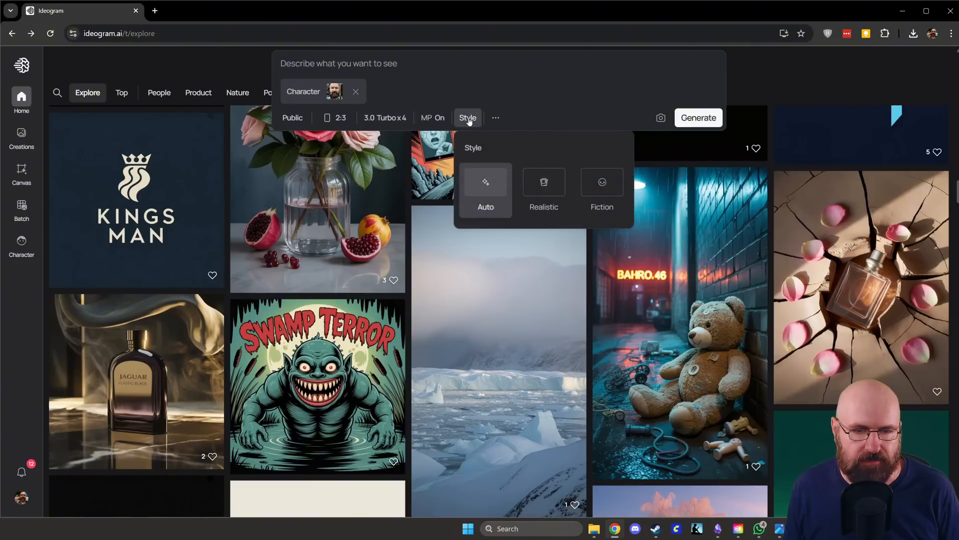
mouse_move(532, 200)
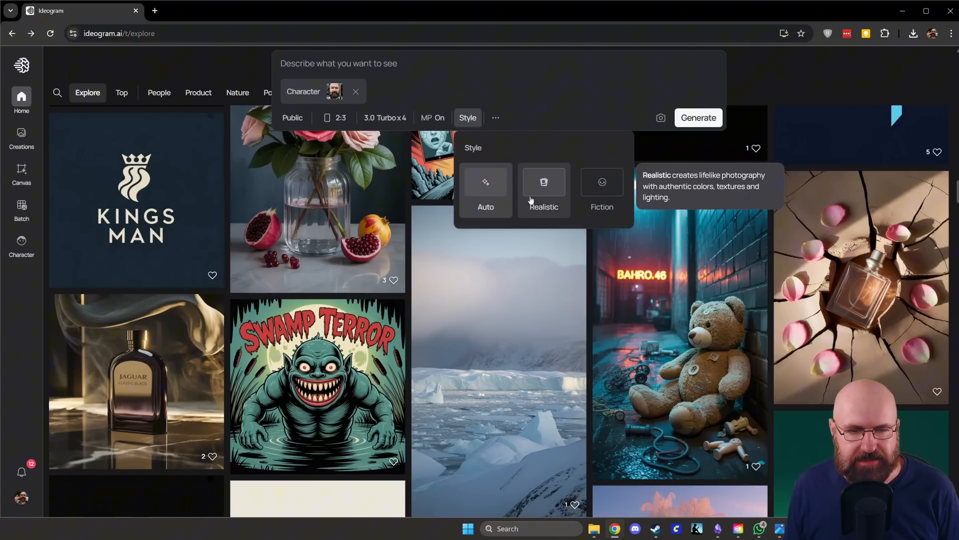
click(467, 117)
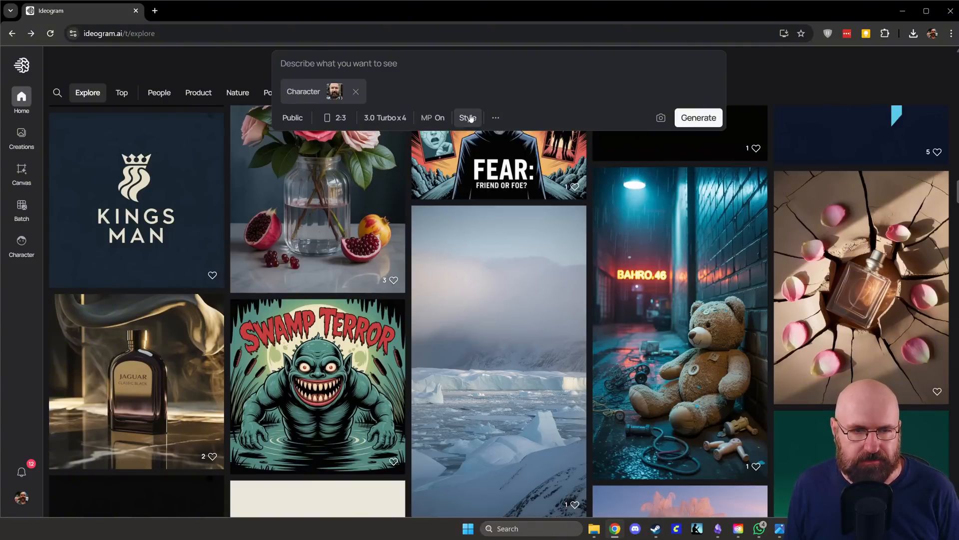
Generate 'a bald bearded viking warrior standing in a forest at night, full moon, cinematic' images.
text(a bald bearded viking warrior standing in a forest at night, full moon, cinematic light)
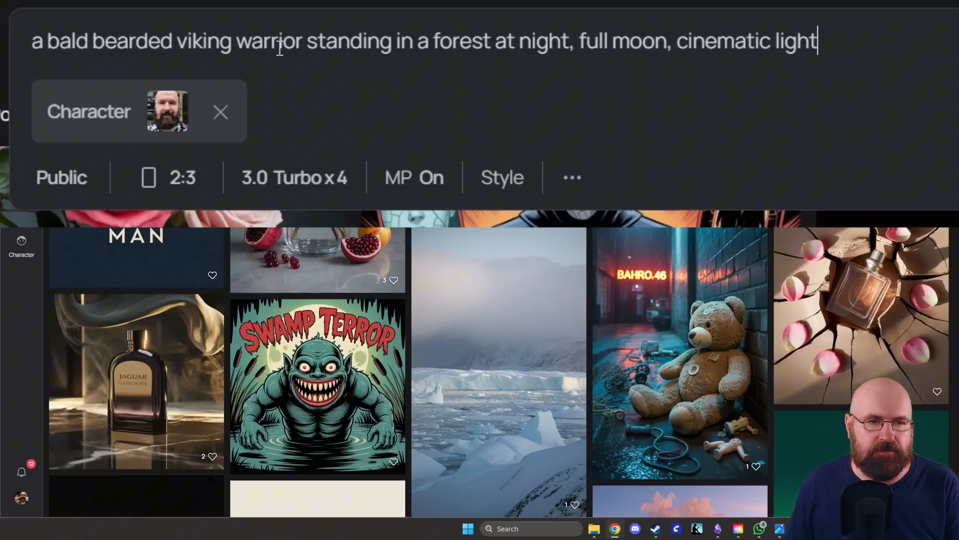
mouse_move(425, 61)
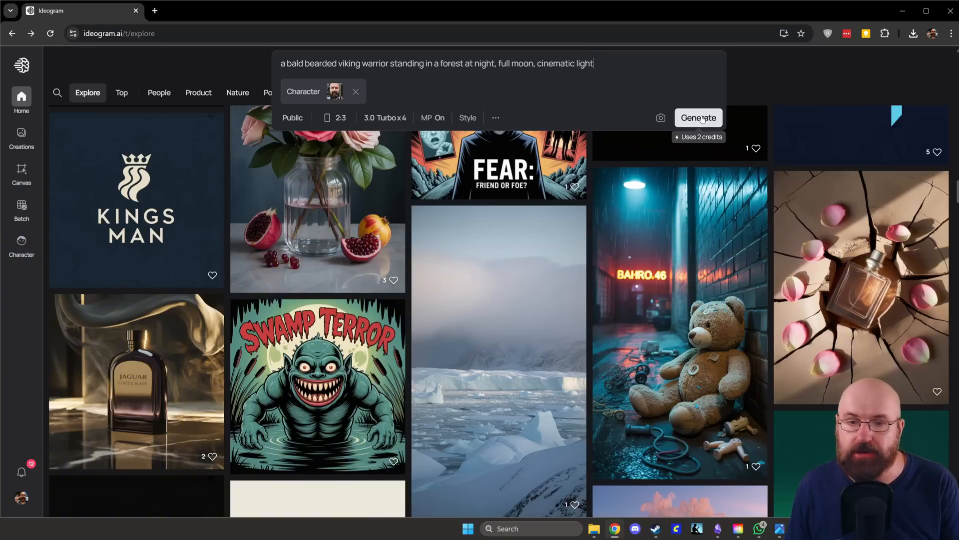
click(698, 117)
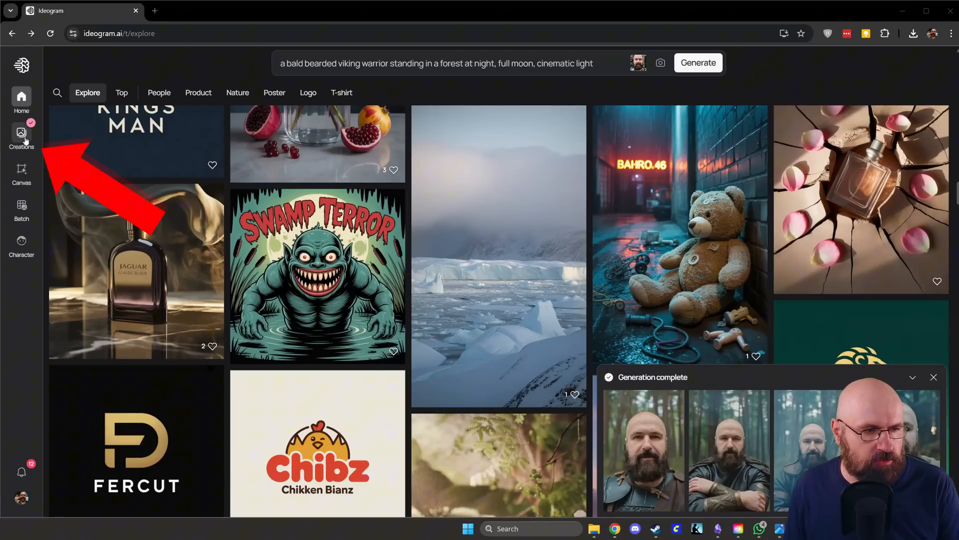
Browse Creations, viewing the uploaded face photo and the first viking portrait, then return to the grid.
click(21, 133)
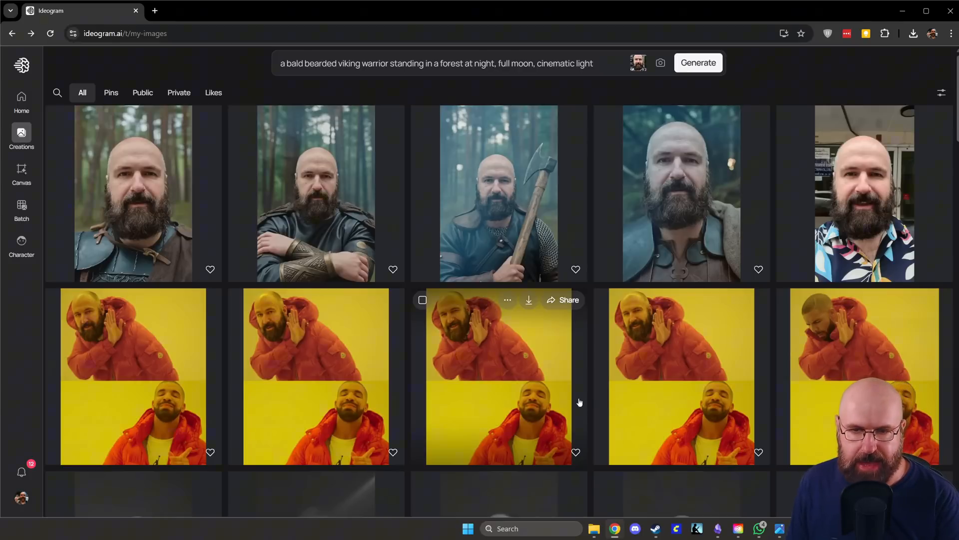
click(864, 192)
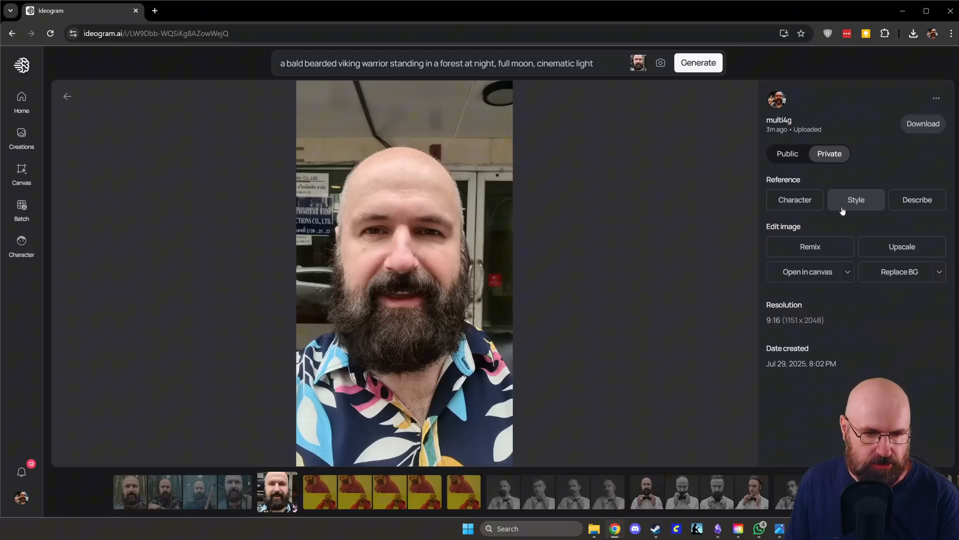
mouse_move(437, 309)
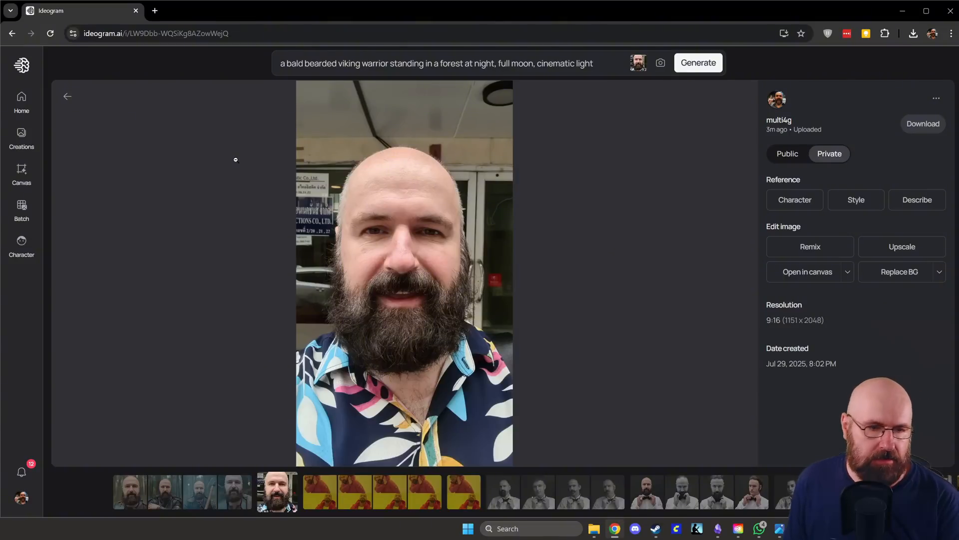
mouse_move(445, 272)
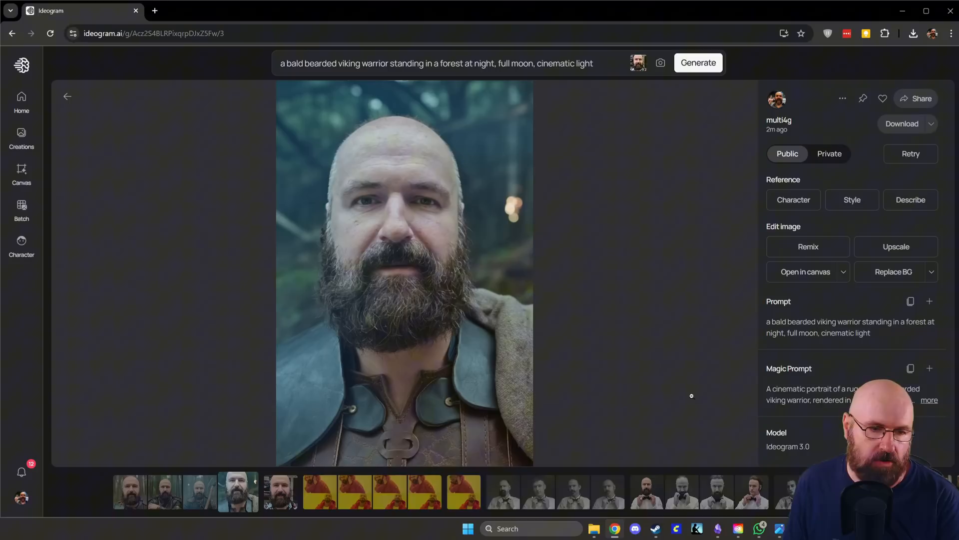
mouse_move(718, 349)
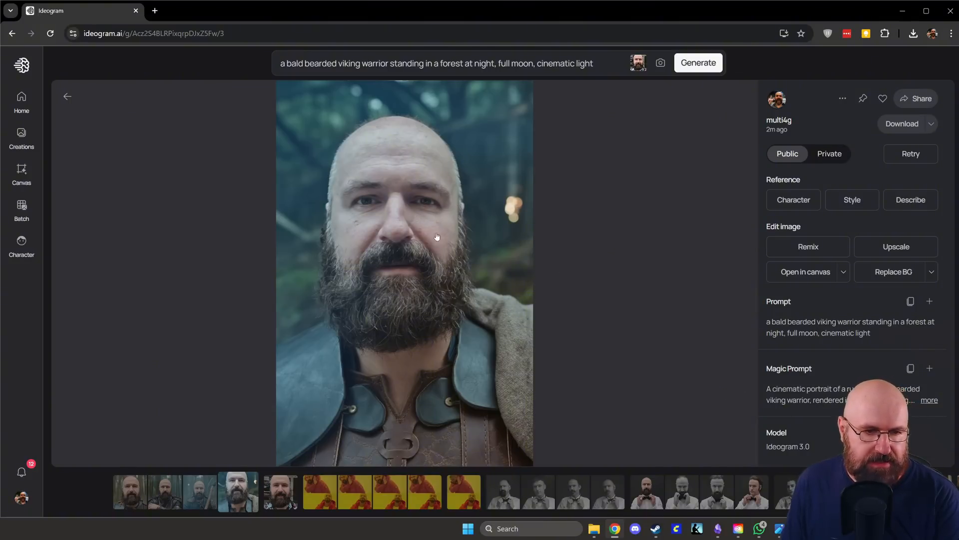
mouse_move(349, 248)
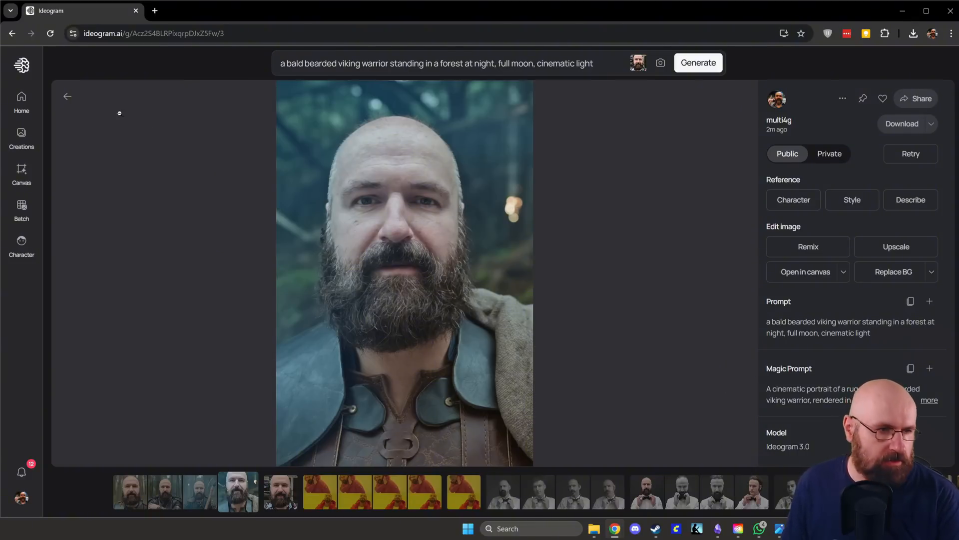
click(68, 96)
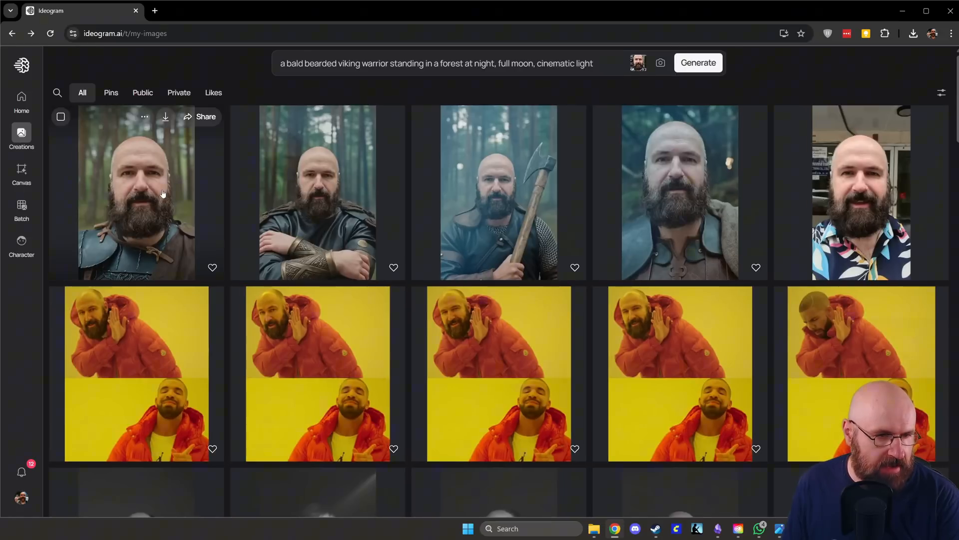
click(163, 193)
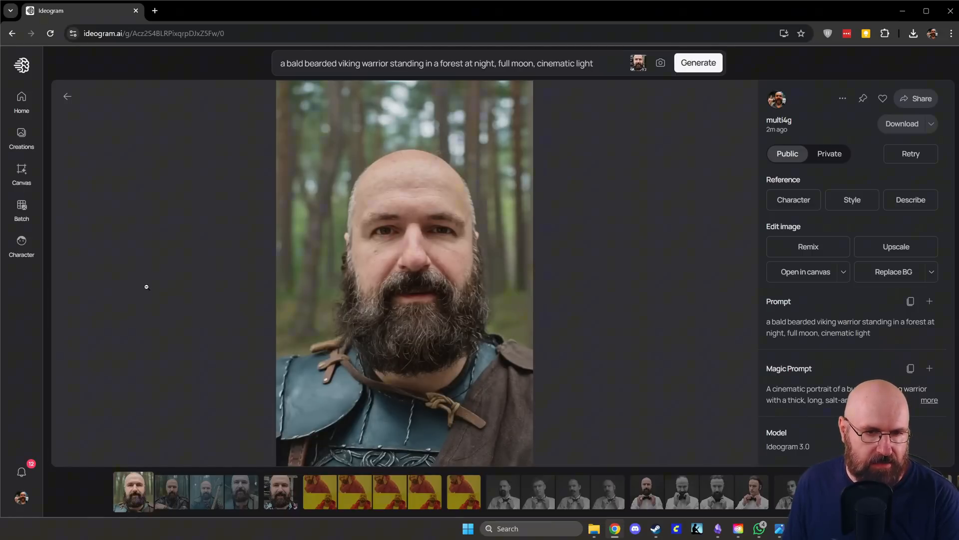
click(68, 96)
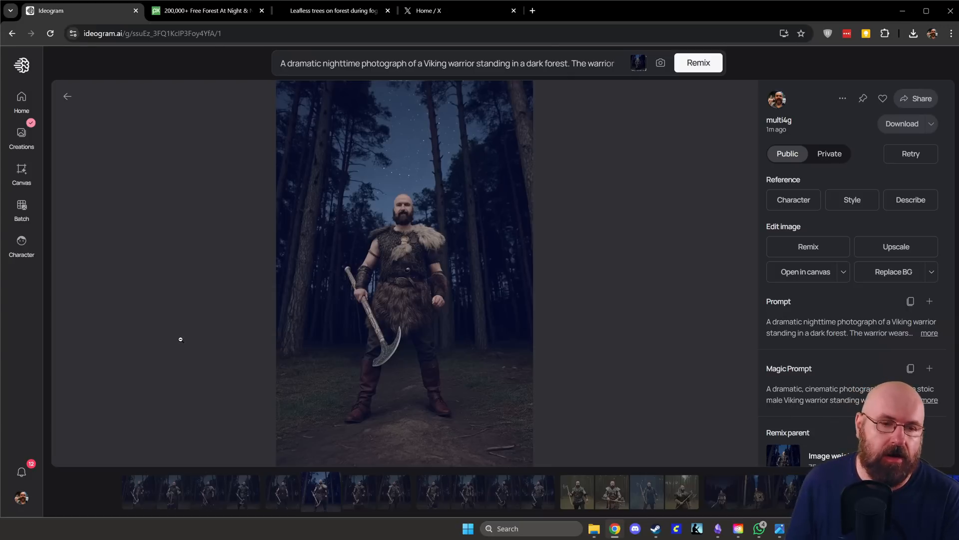
mouse_move(195, 191)
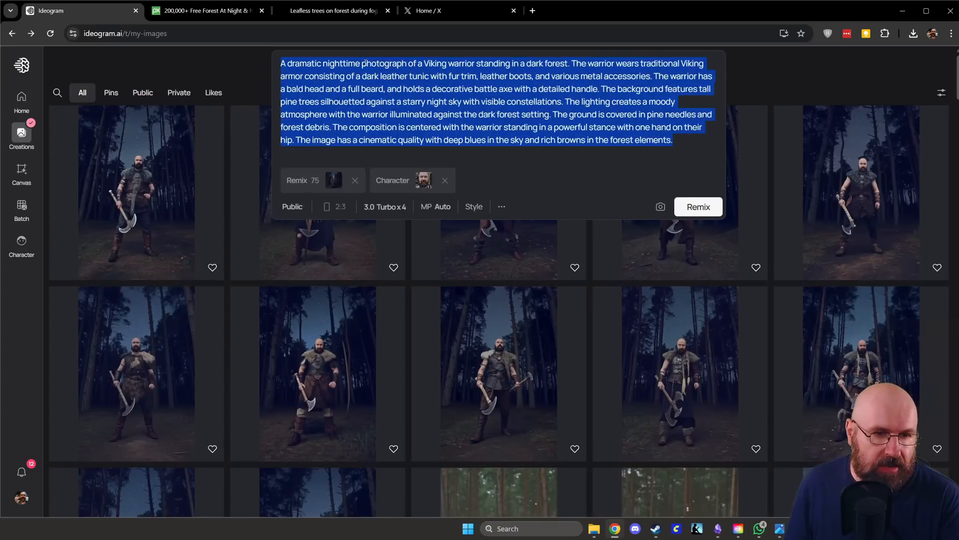
Remove the remix reference with its prompt and the bearded face character chip.
click(355, 180)
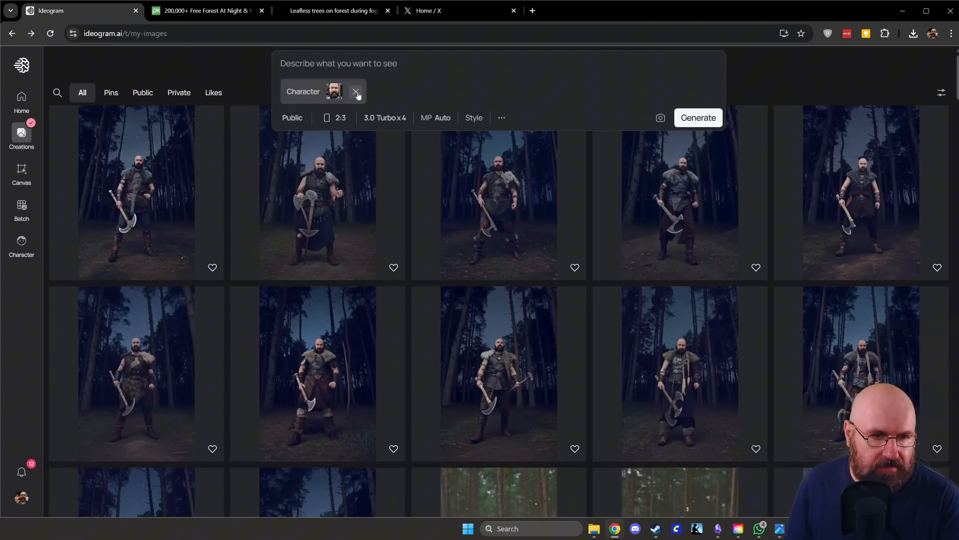
click(356, 91)
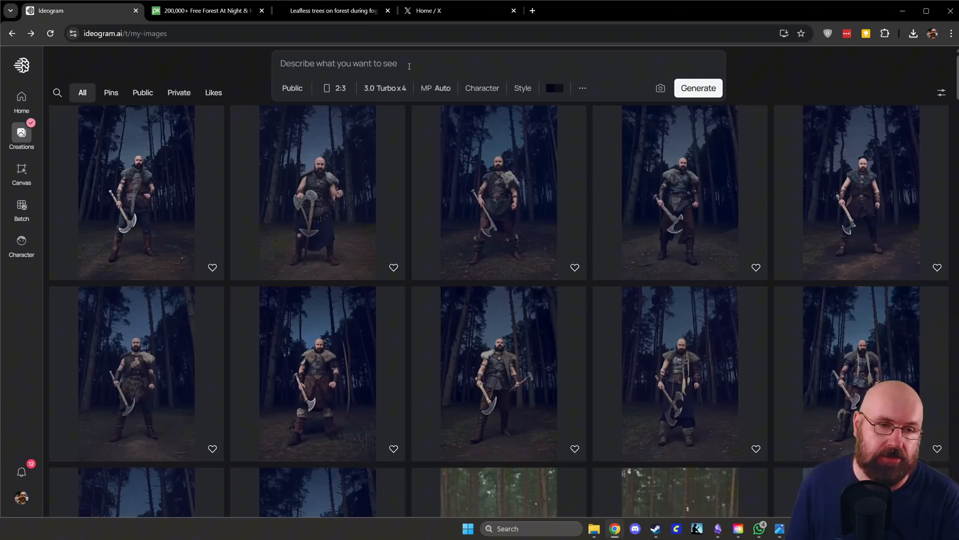
Enter the 'viking standing in a very dark forest at night, stars in the sky' prompt and bring up colour palettes.
text(viking standing in a very dark forest at night, night time, stars in the sky)
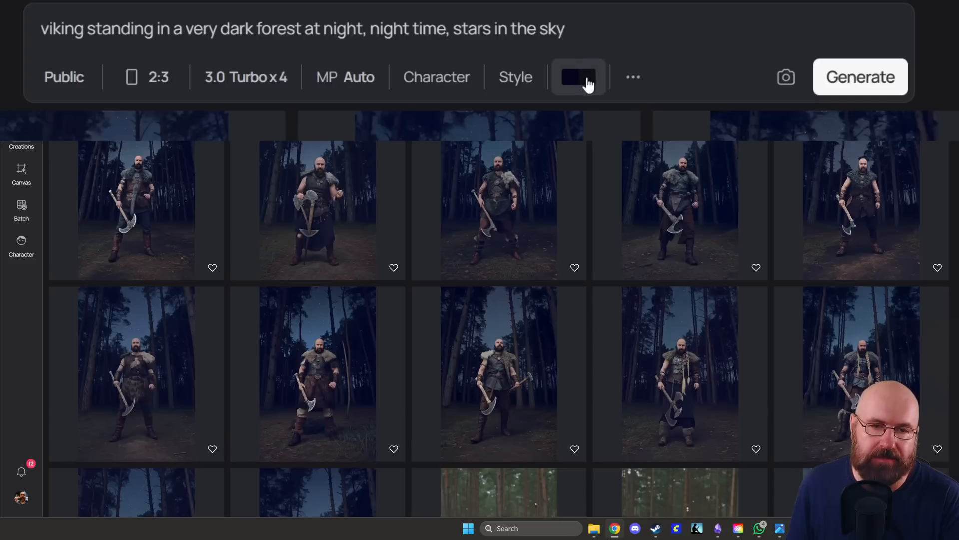
click(578, 76)
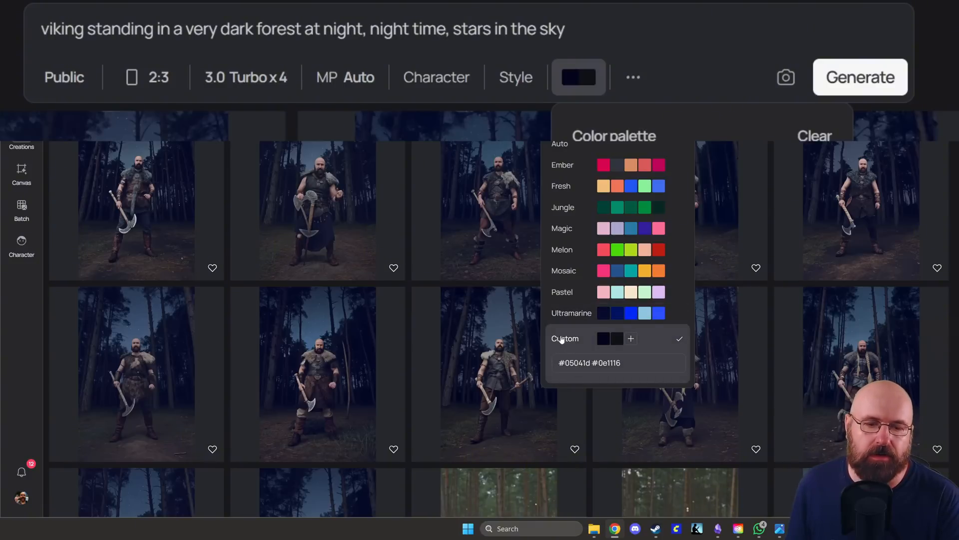
mouse_move(604, 344)
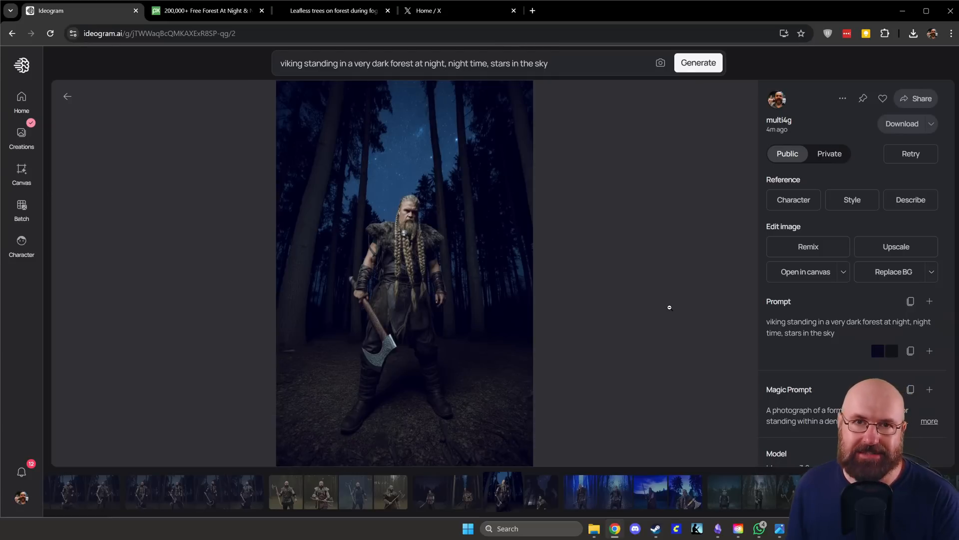
mouse_move(427, 252)
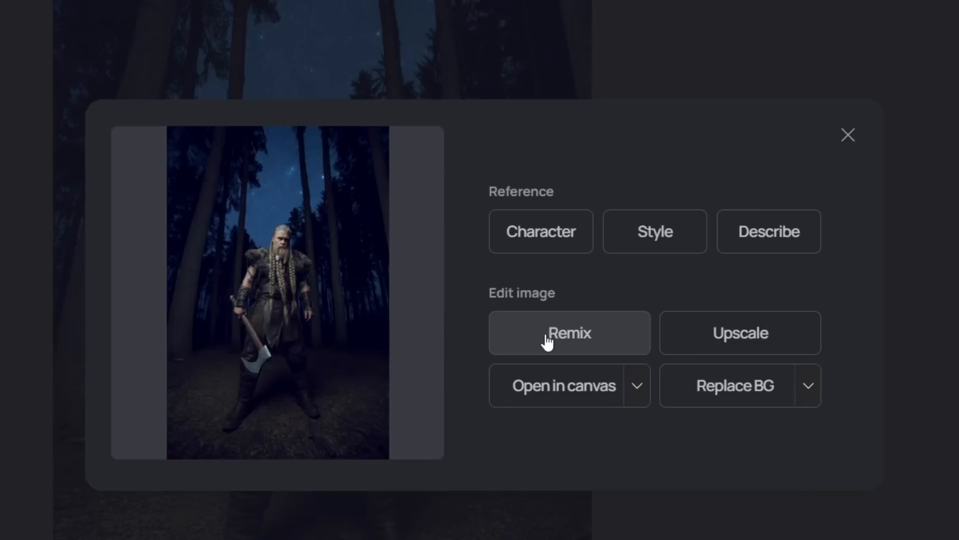
mouse_move(519, 336)
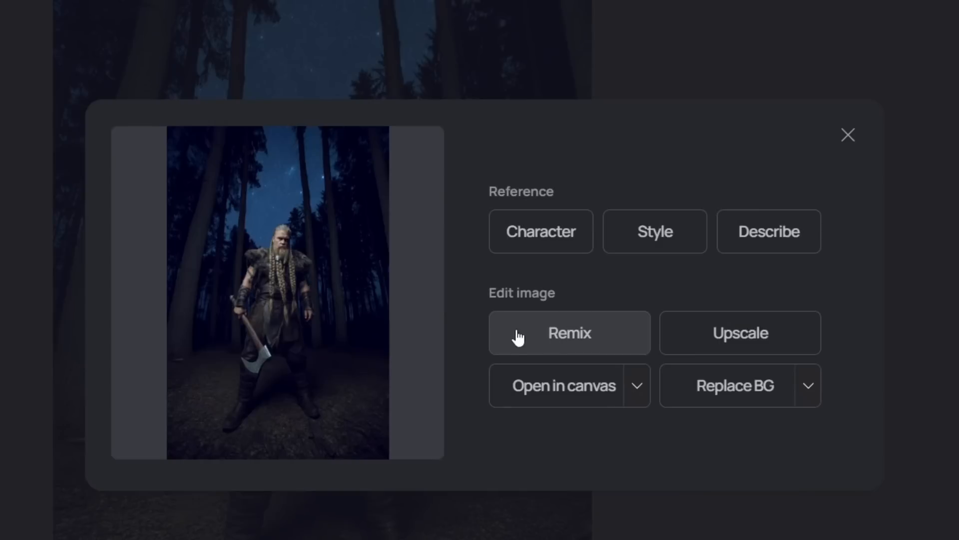
Remix the blonde braided viking image so its description fills the prompt.
click(569, 333)
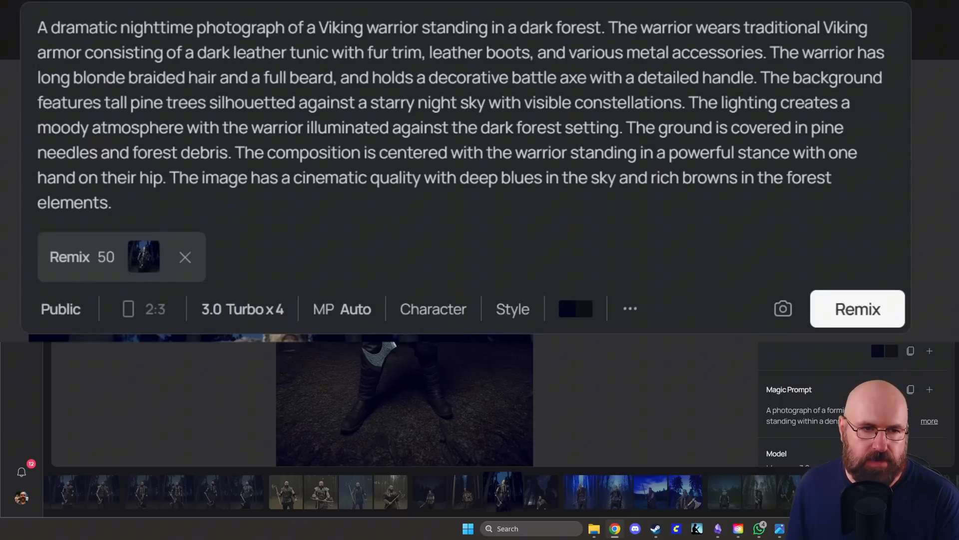
Replace the long blonde braided hair wording in the prompt with 'a bald head'.
click(111, 203)
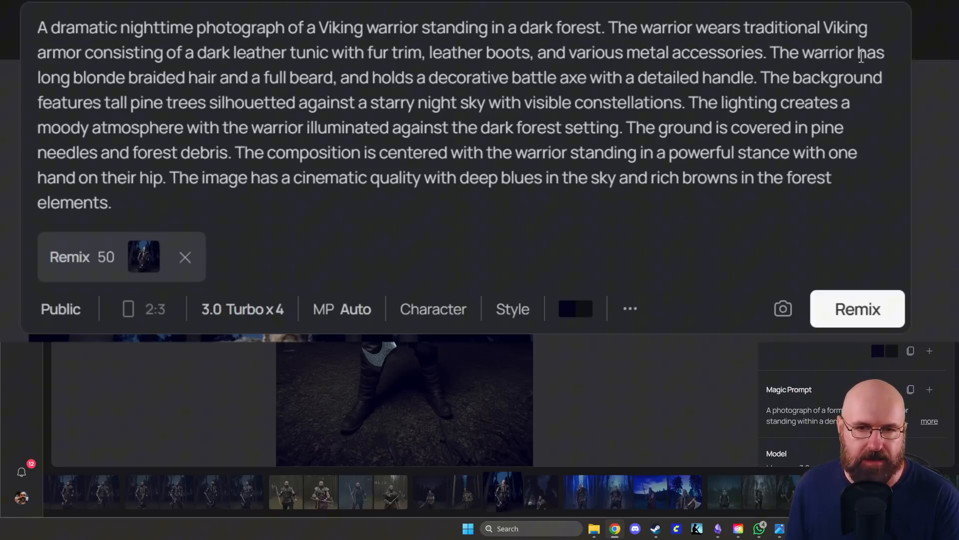
drag(37, 77, 187, 77)
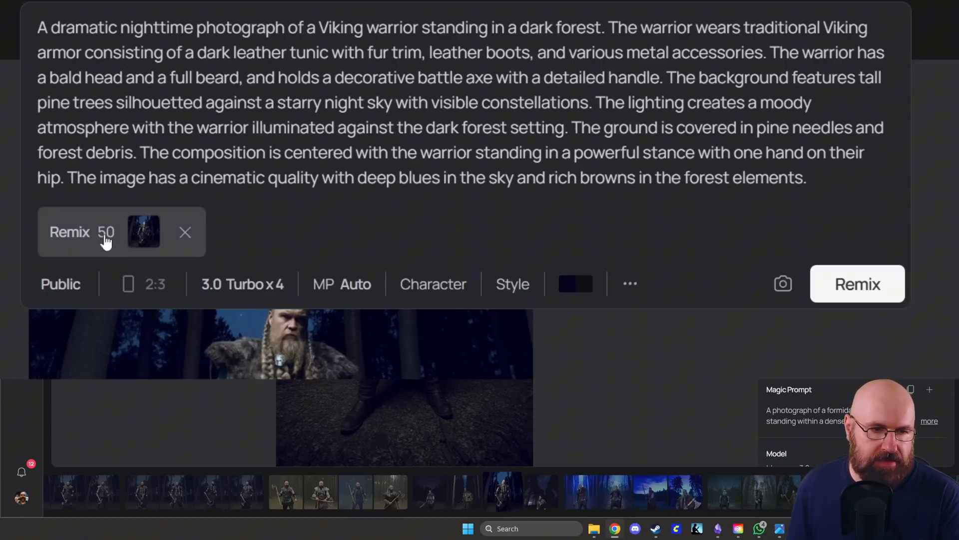
Raise the remix image weight to 75 and attach the bald bearded face as character.
click(105, 238)
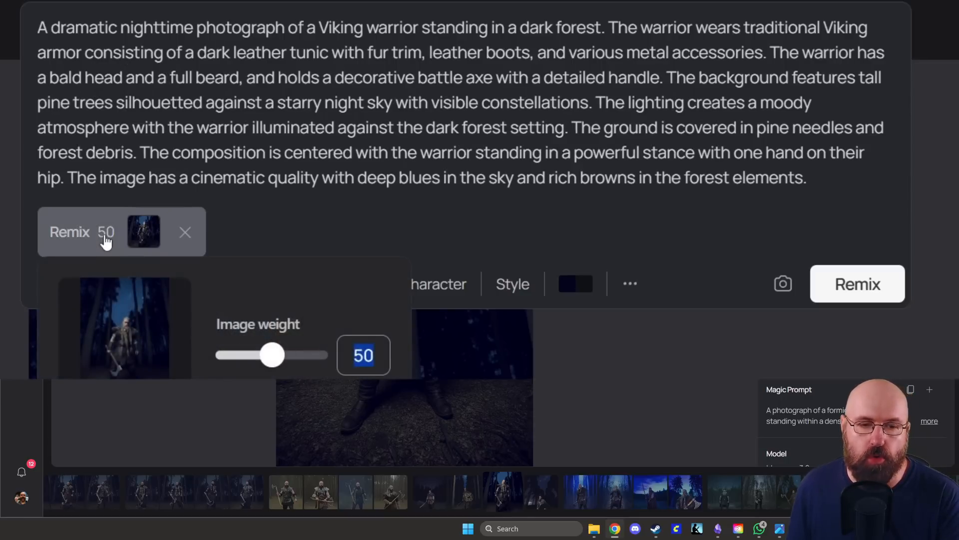
drag(272, 355, 300, 354)
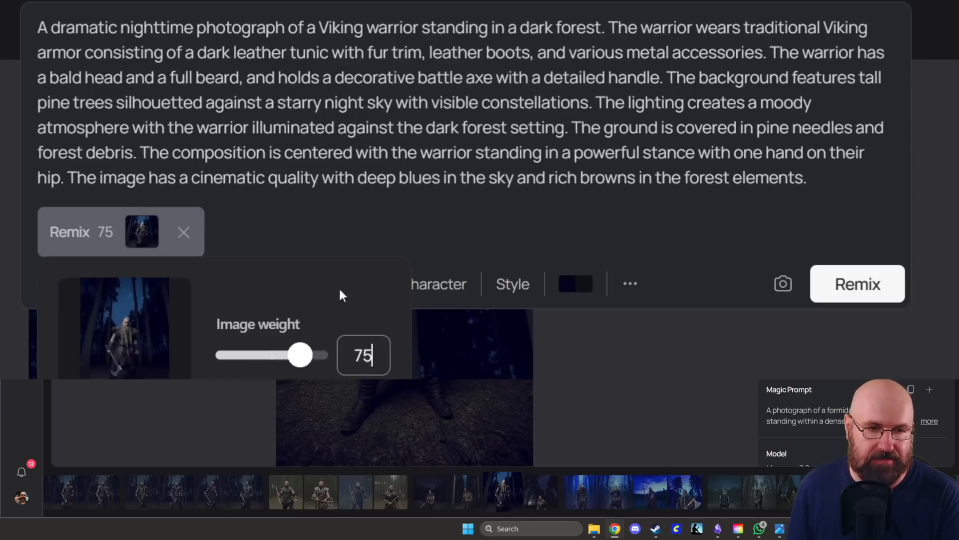
click(438, 283)
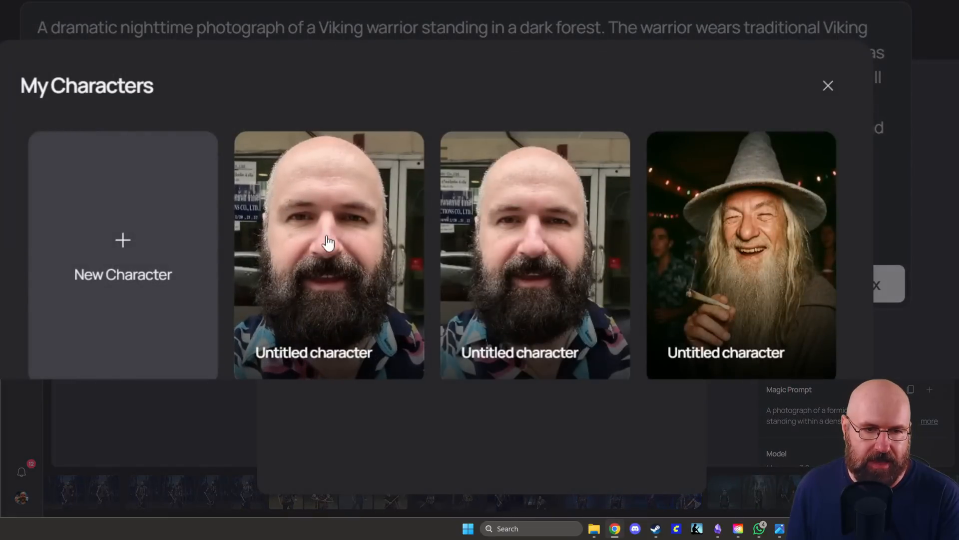
click(326, 246)
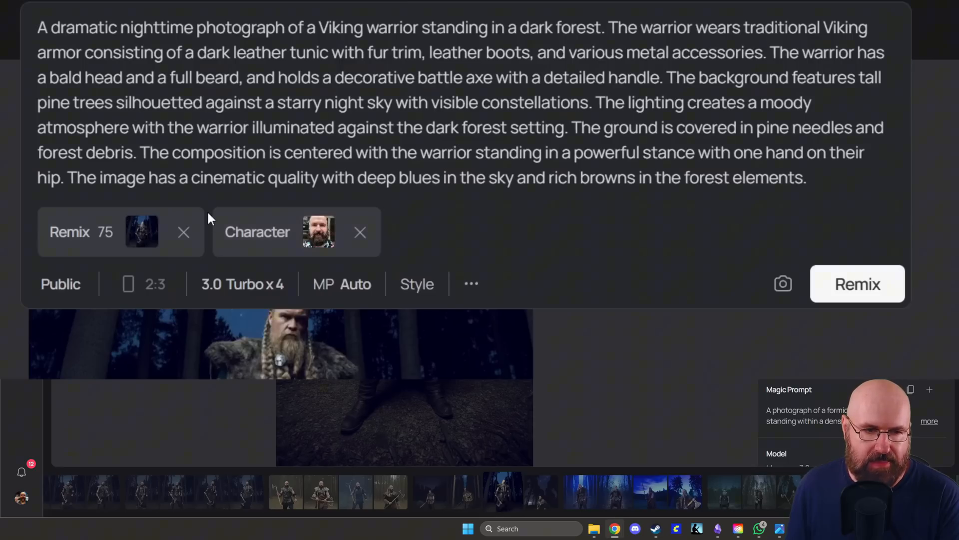
mouse_move(232, 265)
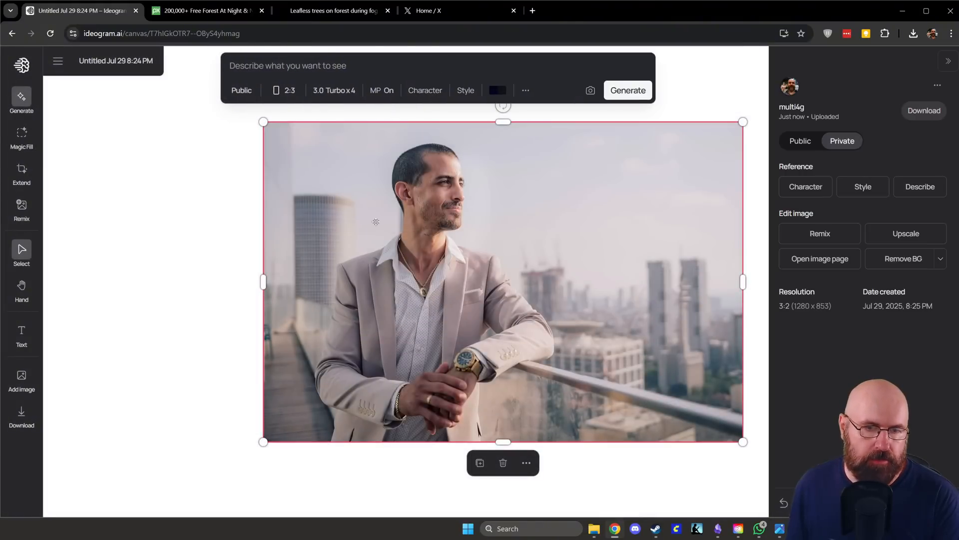
mouse_move(576, 281)
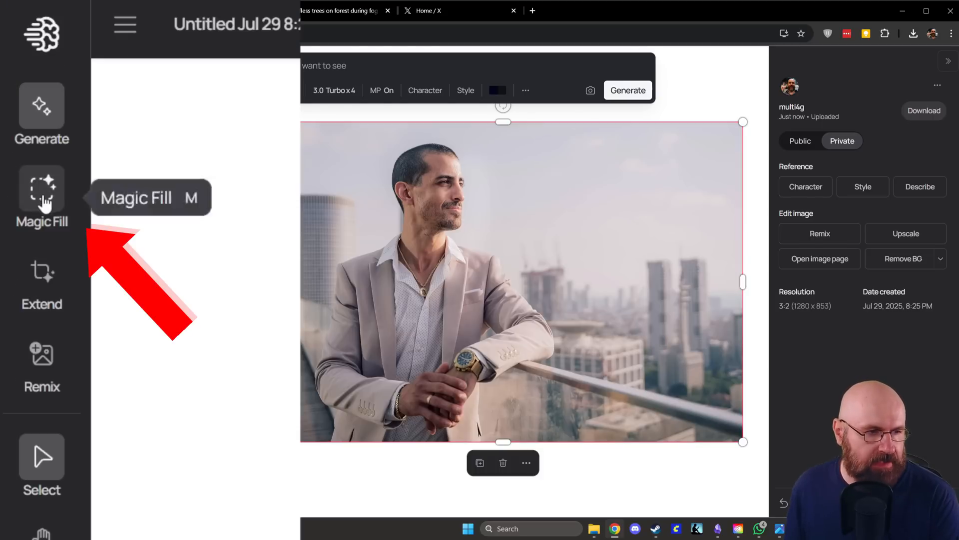
Mask the rooftop man's face with an enlarged Magic Fill rectangle and proceed to Next.
click(42, 190)
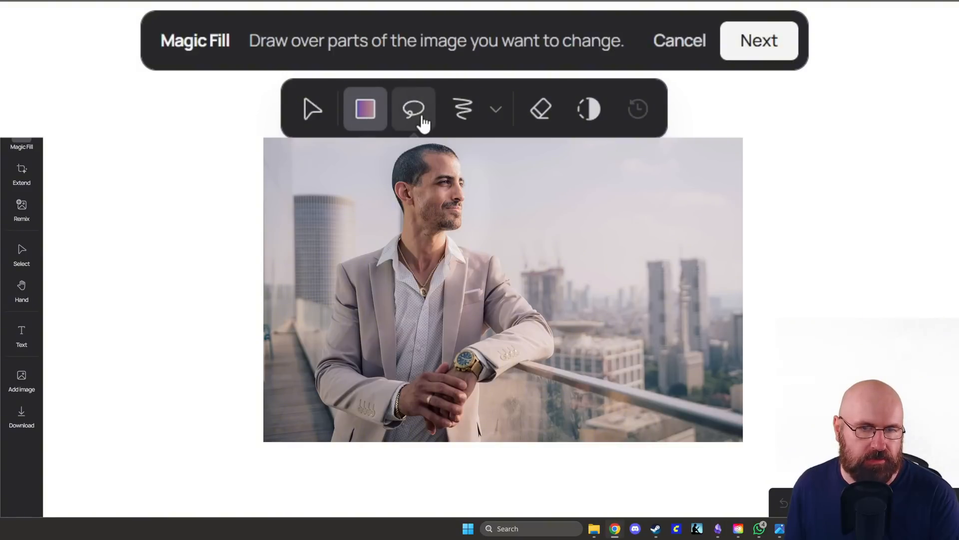
click(462, 110)
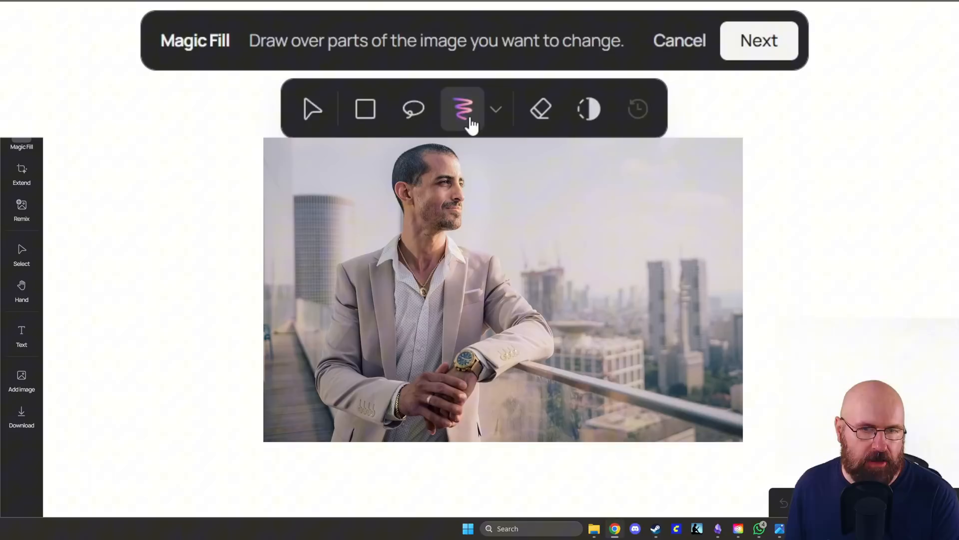
click(363, 108)
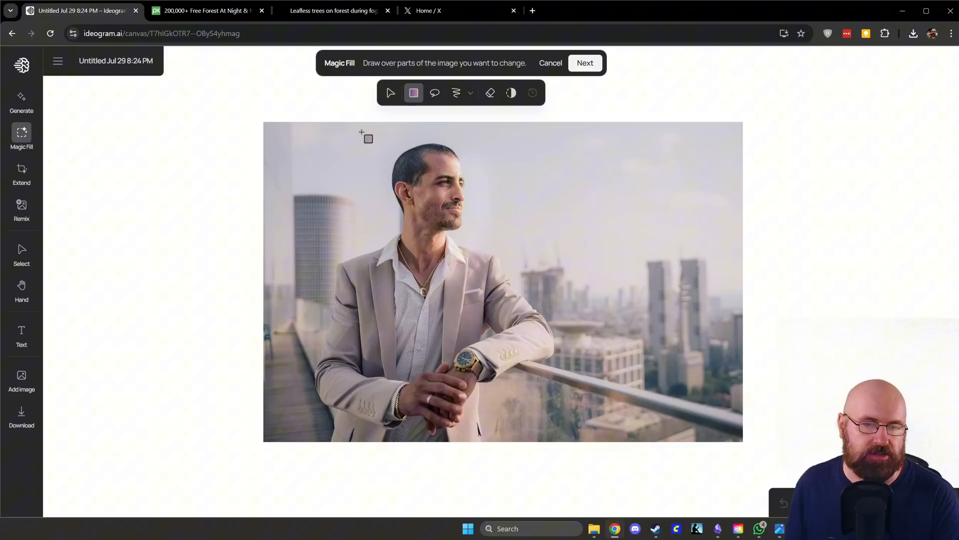
drag(360, 135, 487, 239)
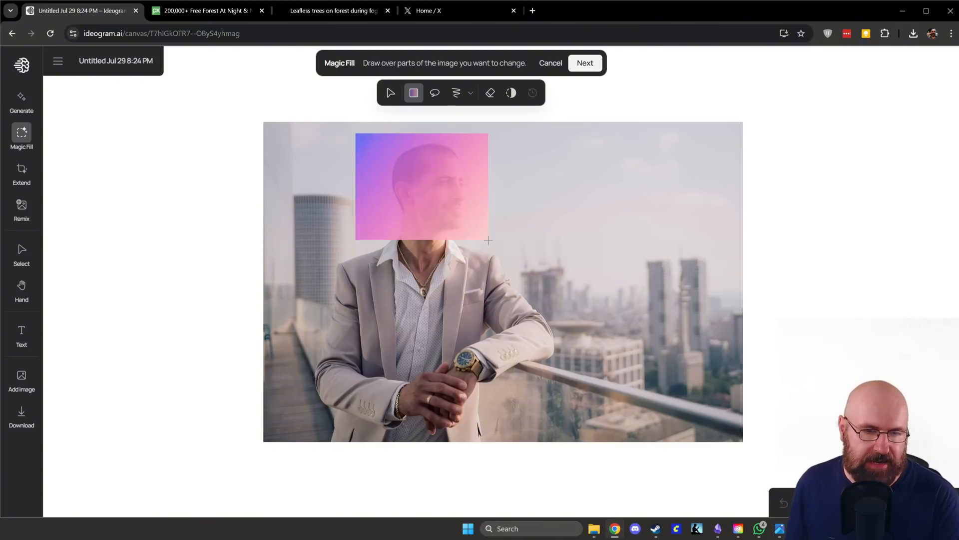
drag(488, 240, 508, 243)
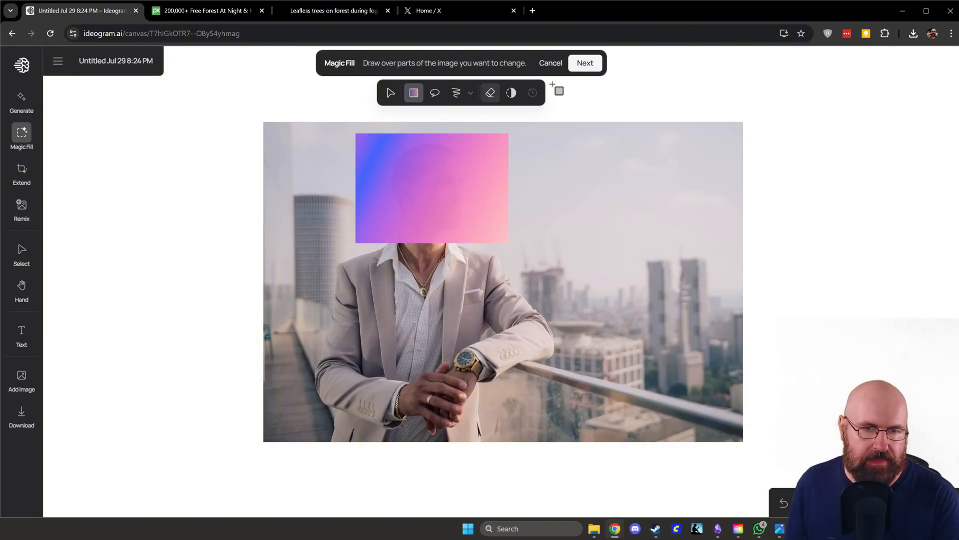
mouse_move(460, 164)
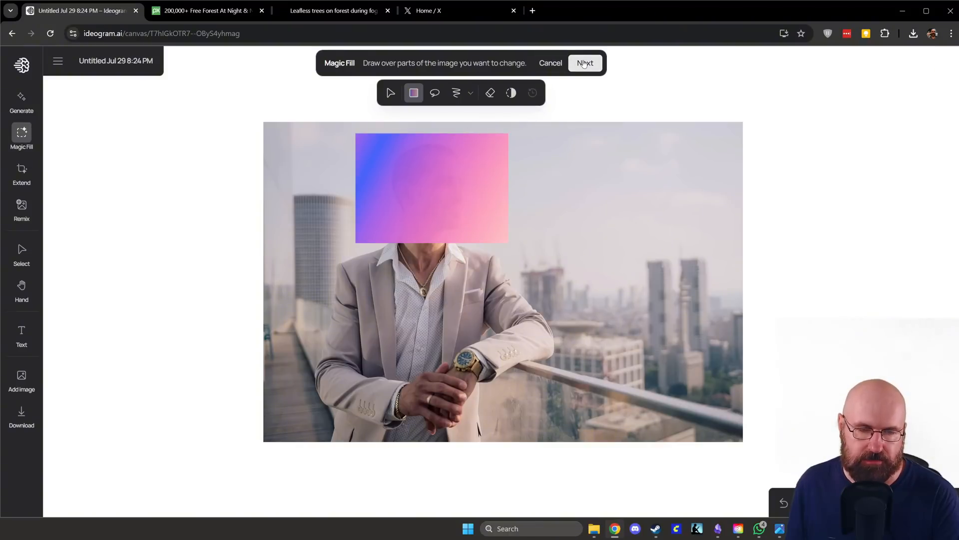
click(585, 63)
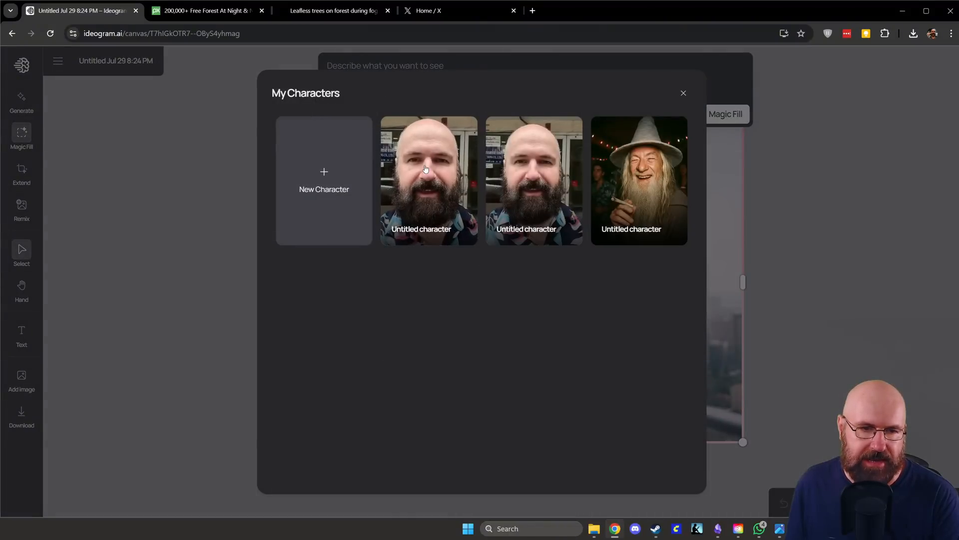
Magic Fill the masked face using the bald bearded character and prompt 'bald bearded man'.
click(429, 177)
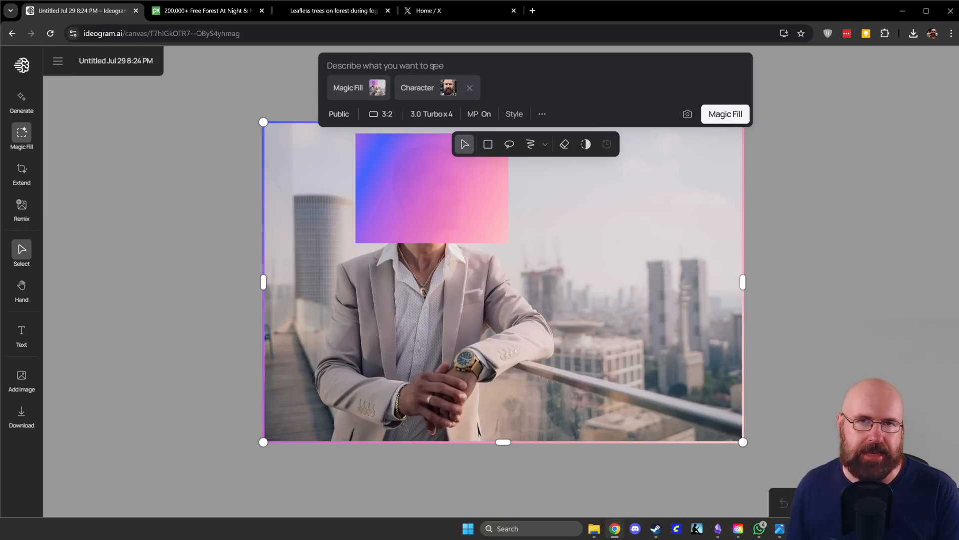
text(bald bearded man)
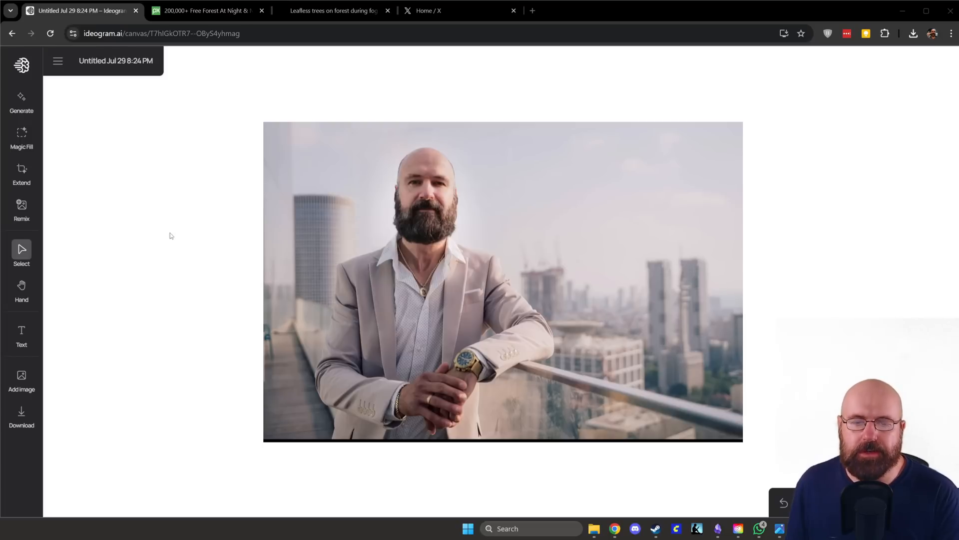
Inspect the Magic Fill result and a variation, then retry the generation with the same settings.
click(540, 209)
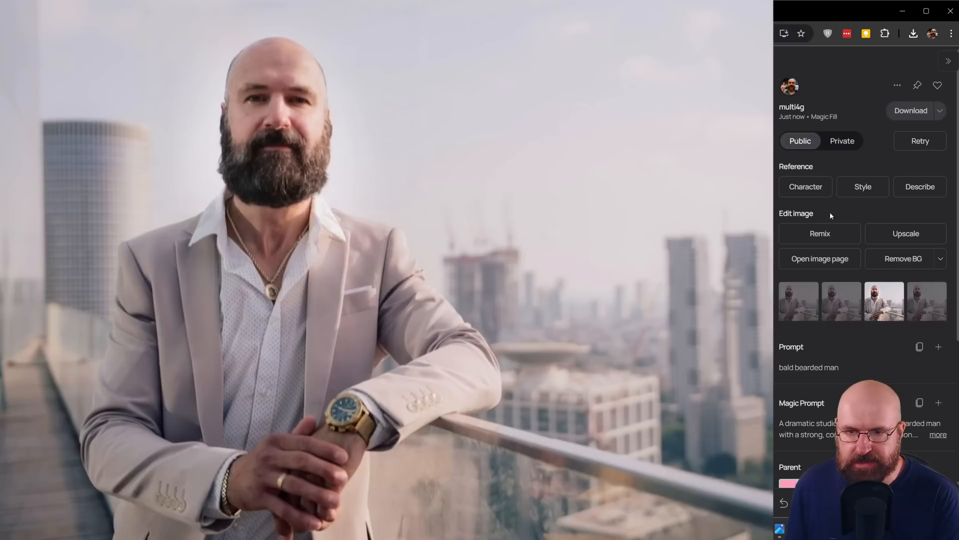
mouse_move(807, 305)
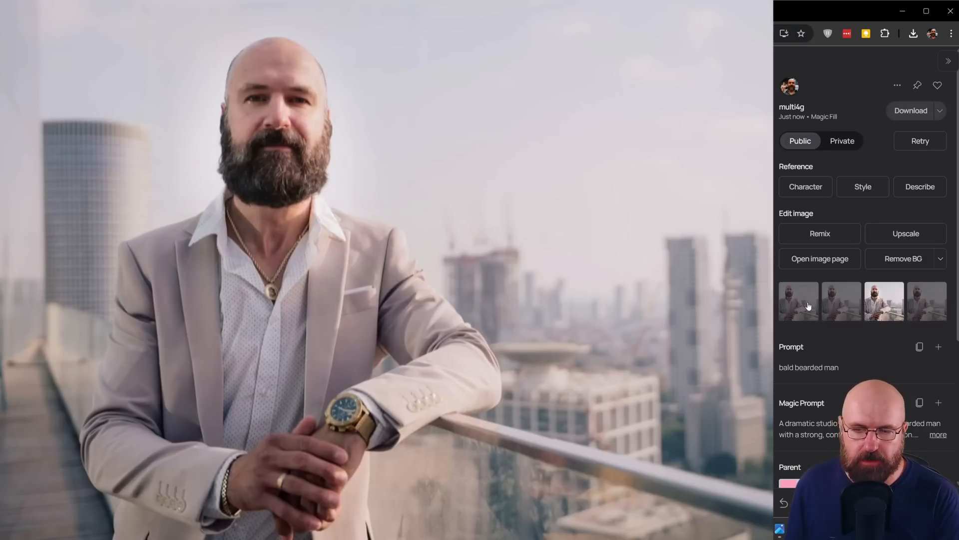
click(841, 301)
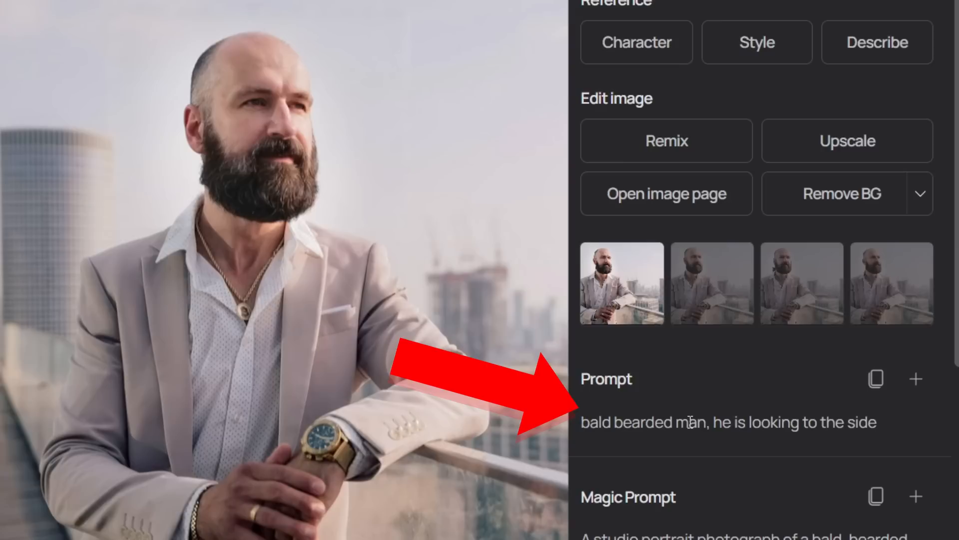
mouse_move(726, 414)
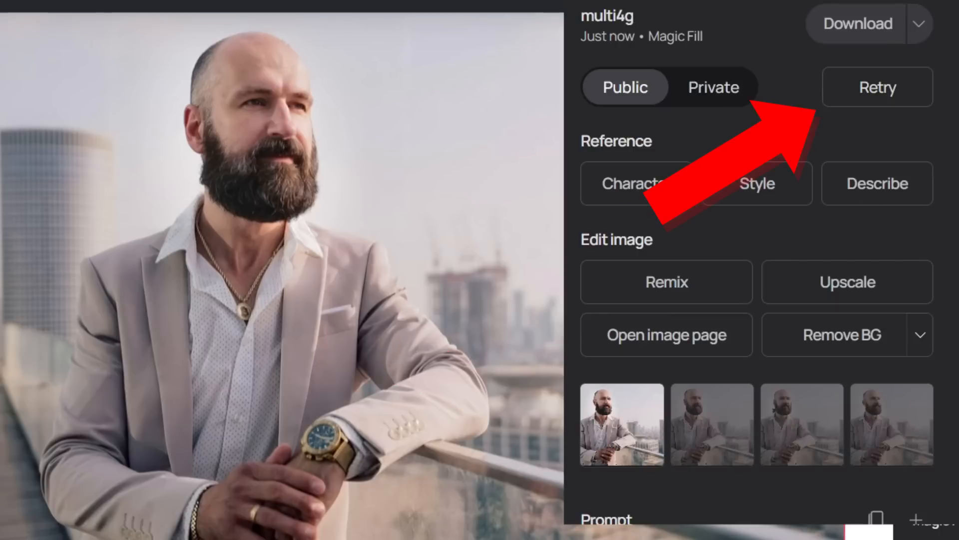
click(877, 86)
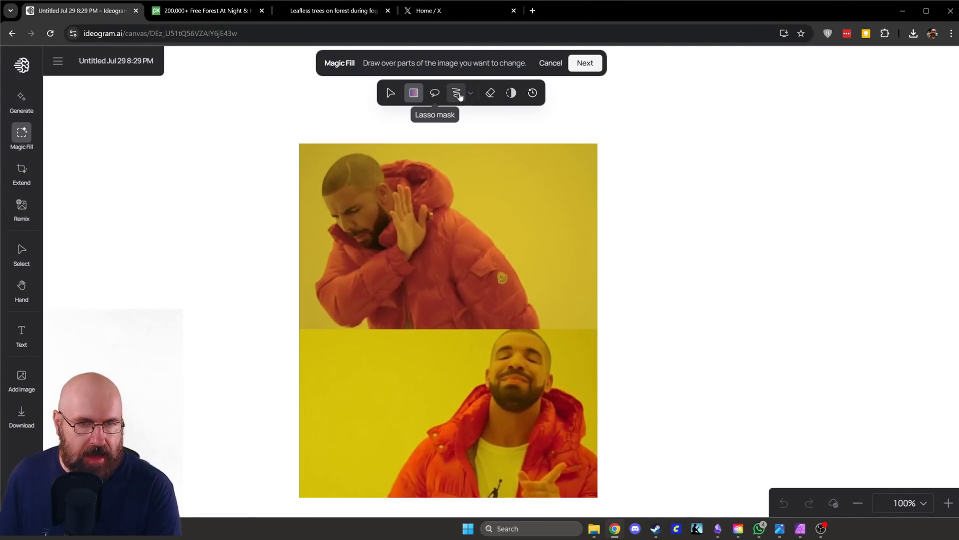
Brush-mask the top figure's face and run Magic Fill with the prompt 'meme'.
click(457, 92)
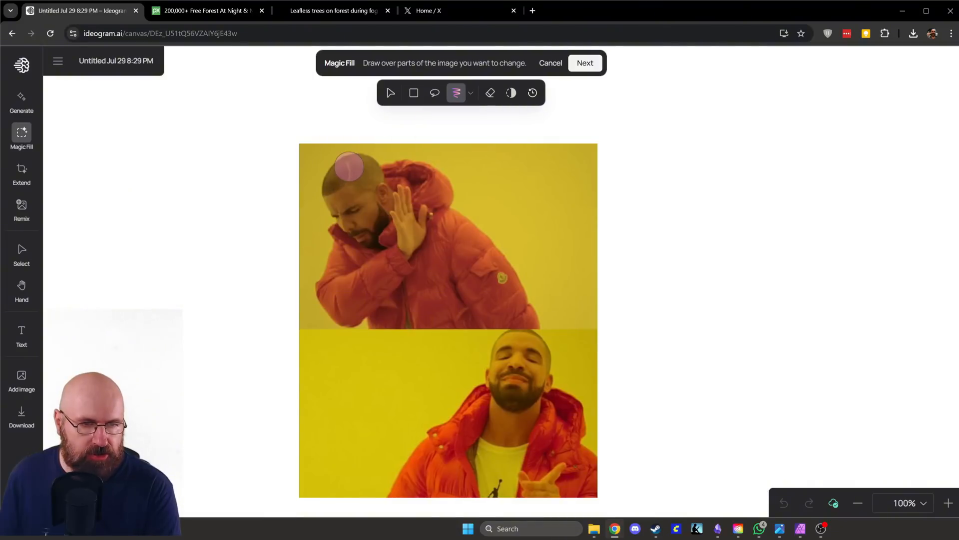
drag(349, 167, 370, 233)
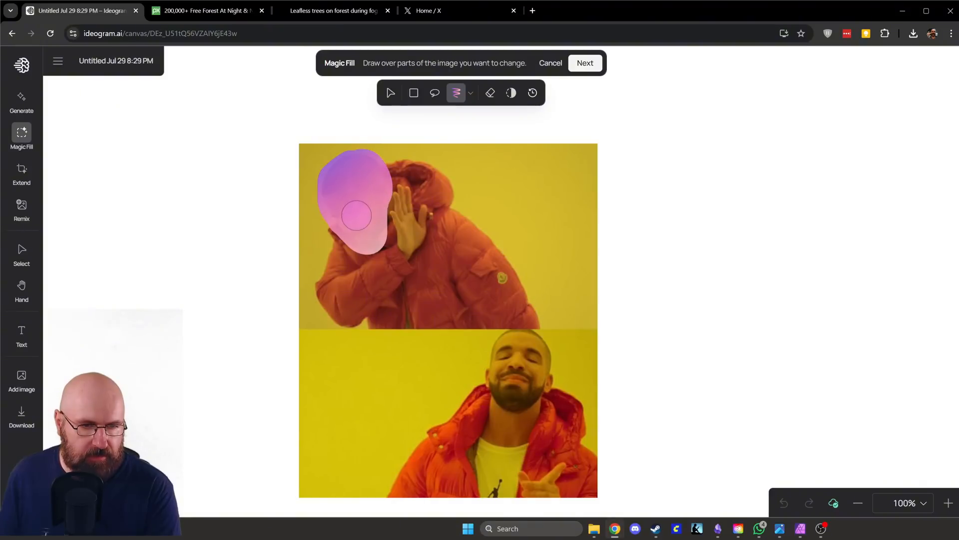
click(585, 63)
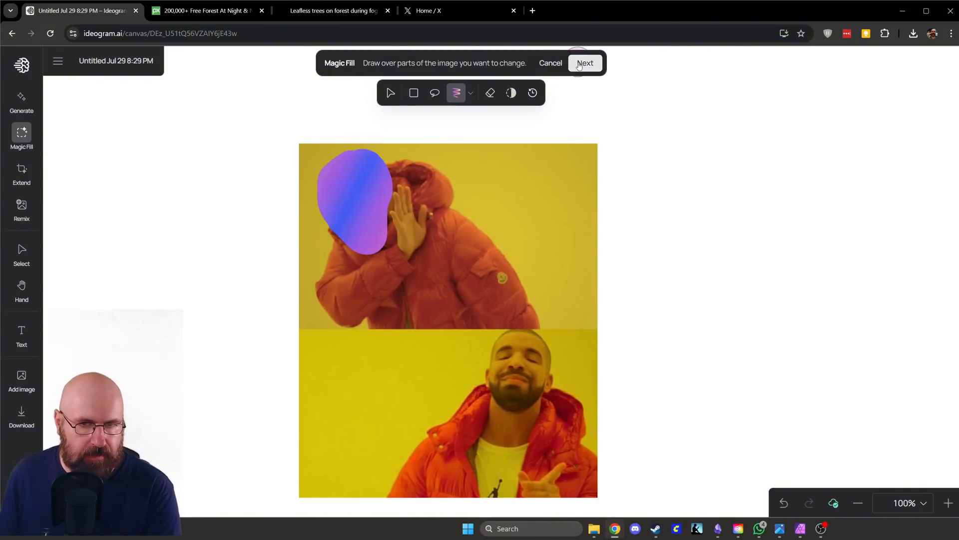
click(586, 63)
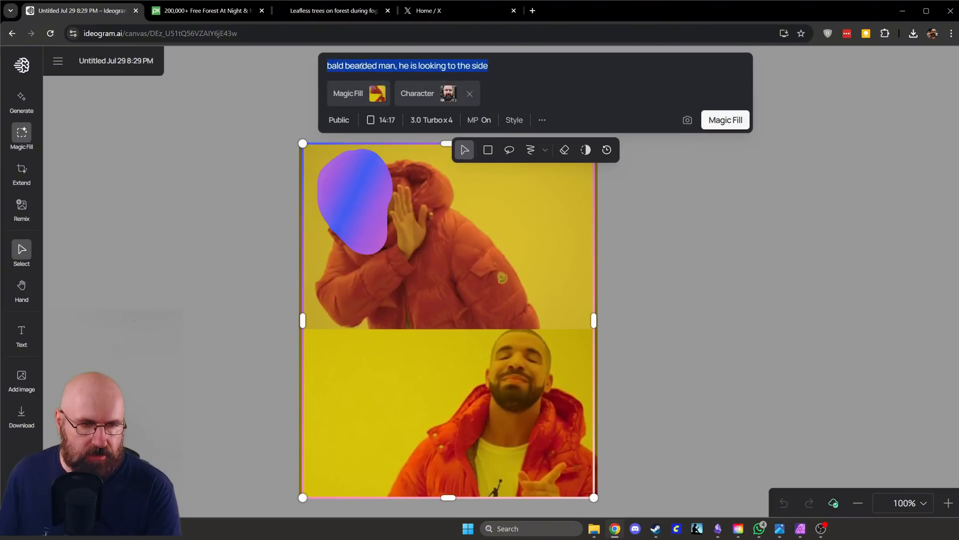
text(meme)
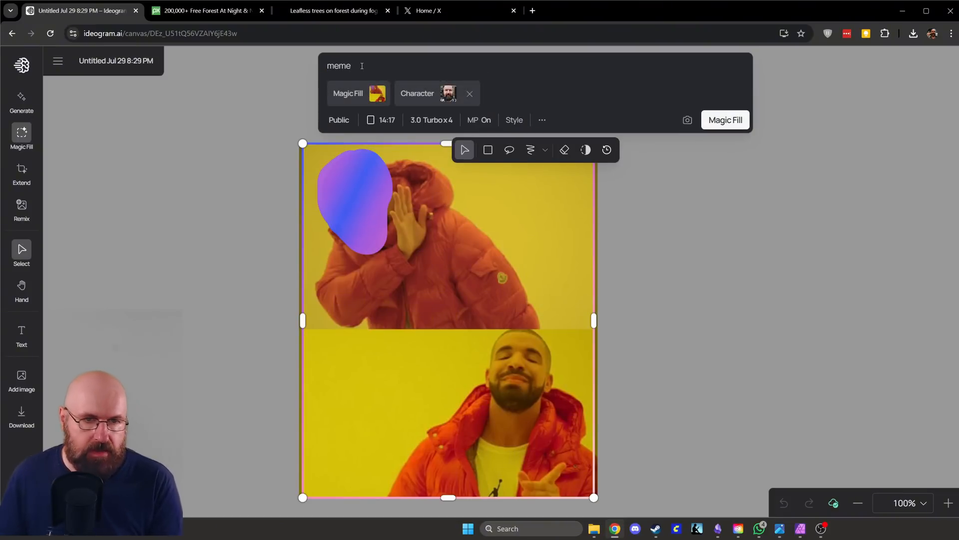
mouse_move(729, 120)
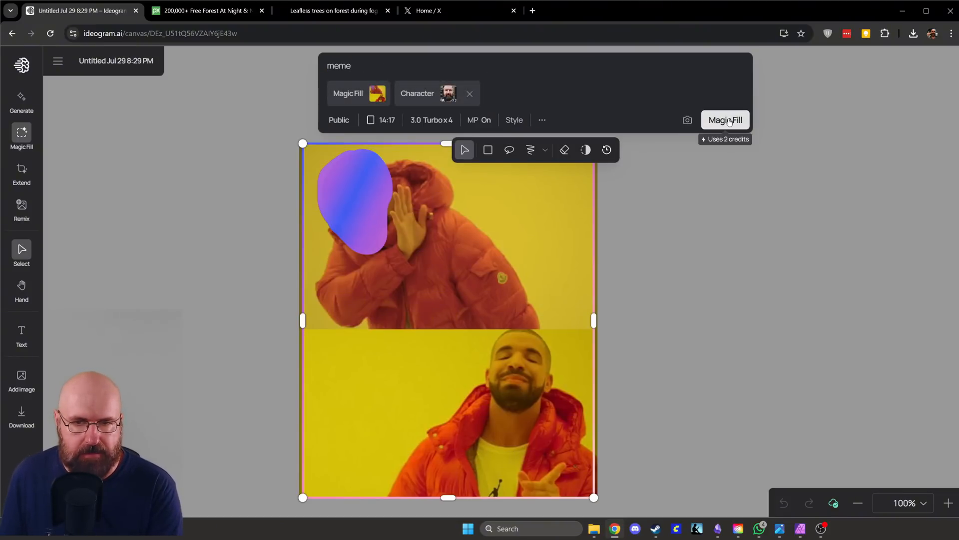
click(725, 120)
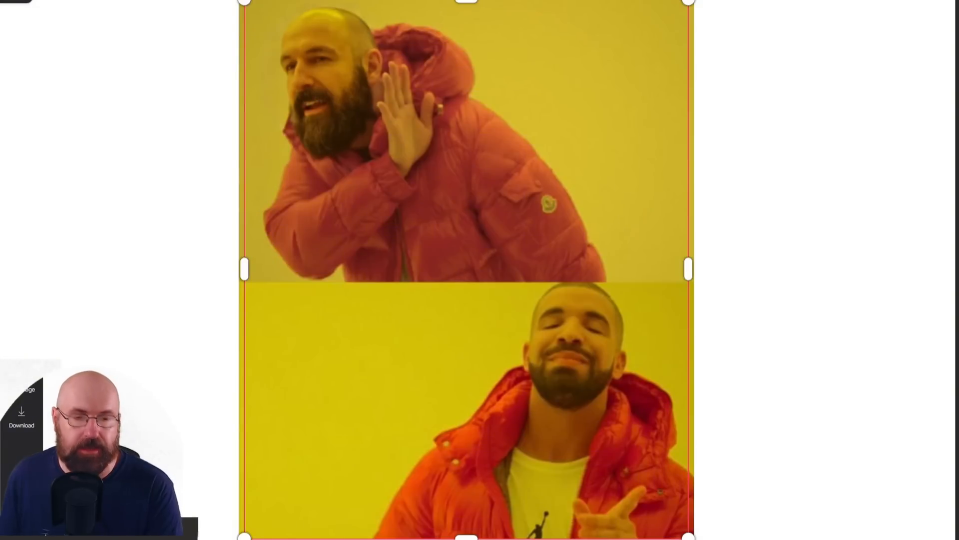
mouse_move(708, 413)
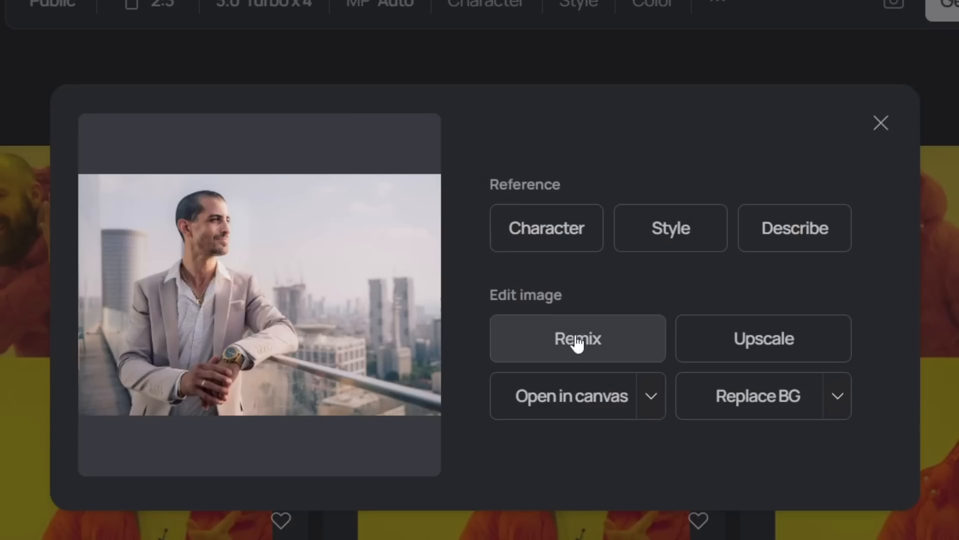
Start a remix of the rooftop suit photo and select 'The bald bearded man' in the prompt.
click(578, 339)
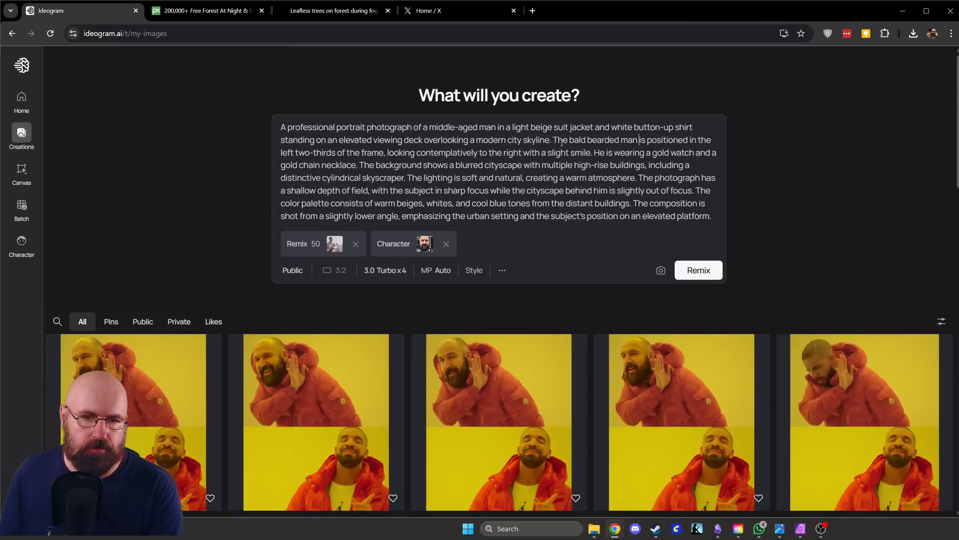
drag(552, 139, 638, 139)
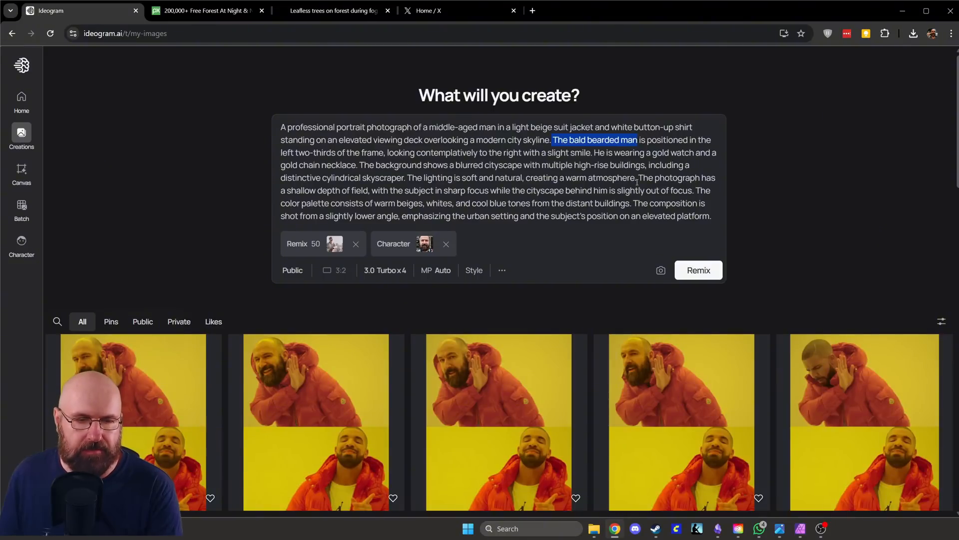
mouse_move(702, 270)
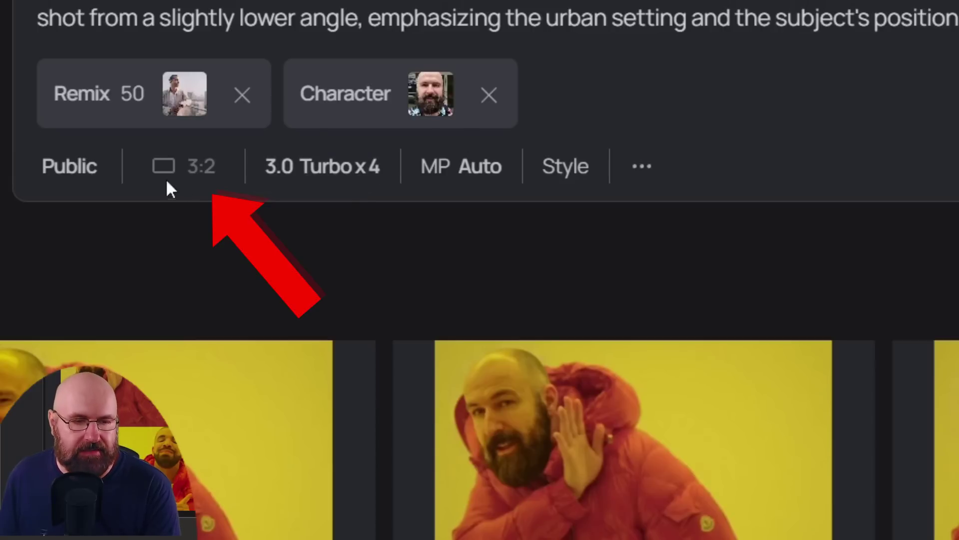
mouse_move(172, 180)
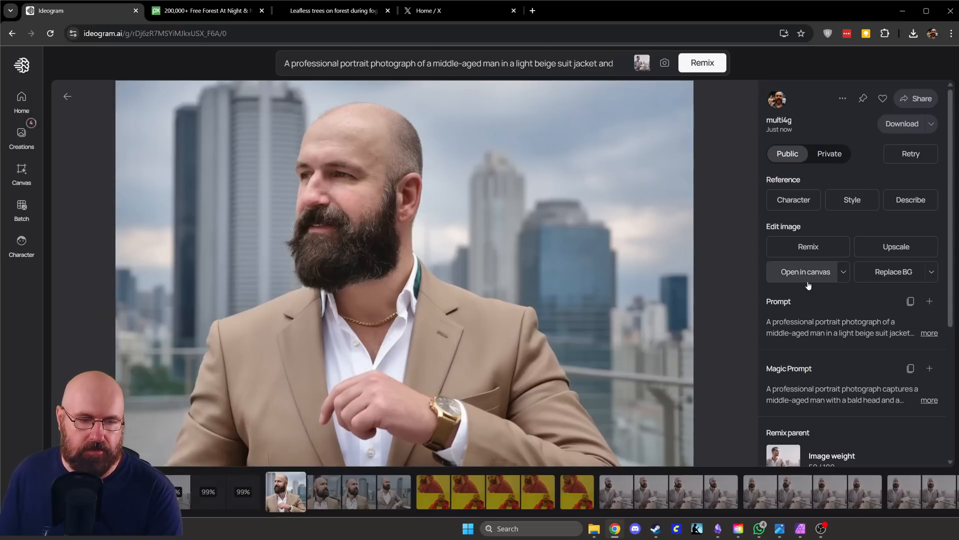
Browse the filmstrip variations of the bald bearded man in a beige suit on the rooftop.
click(321, 492)
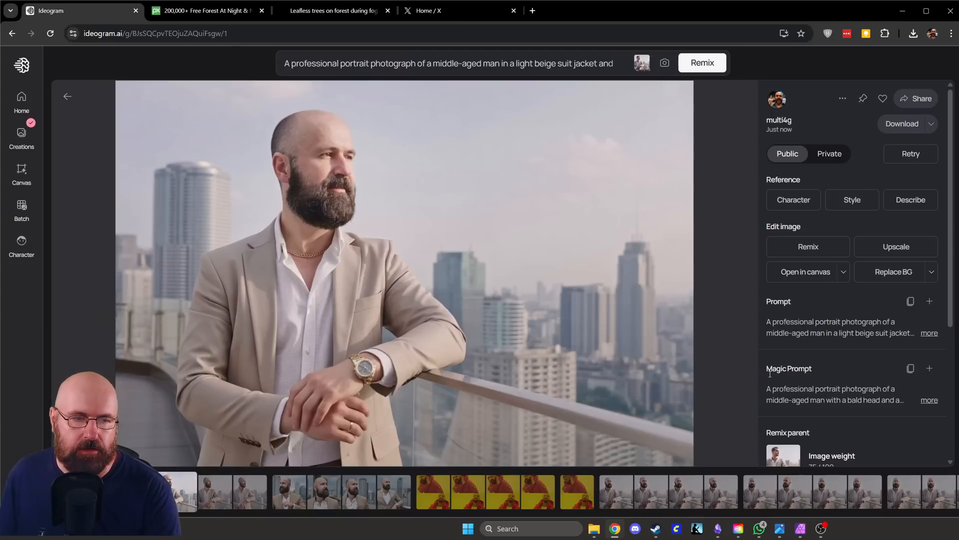
click(209, 496)
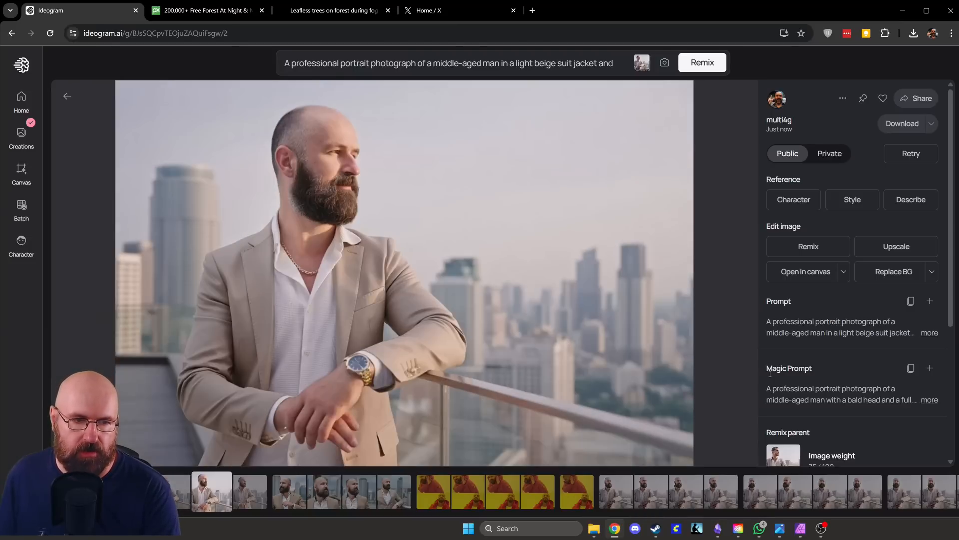